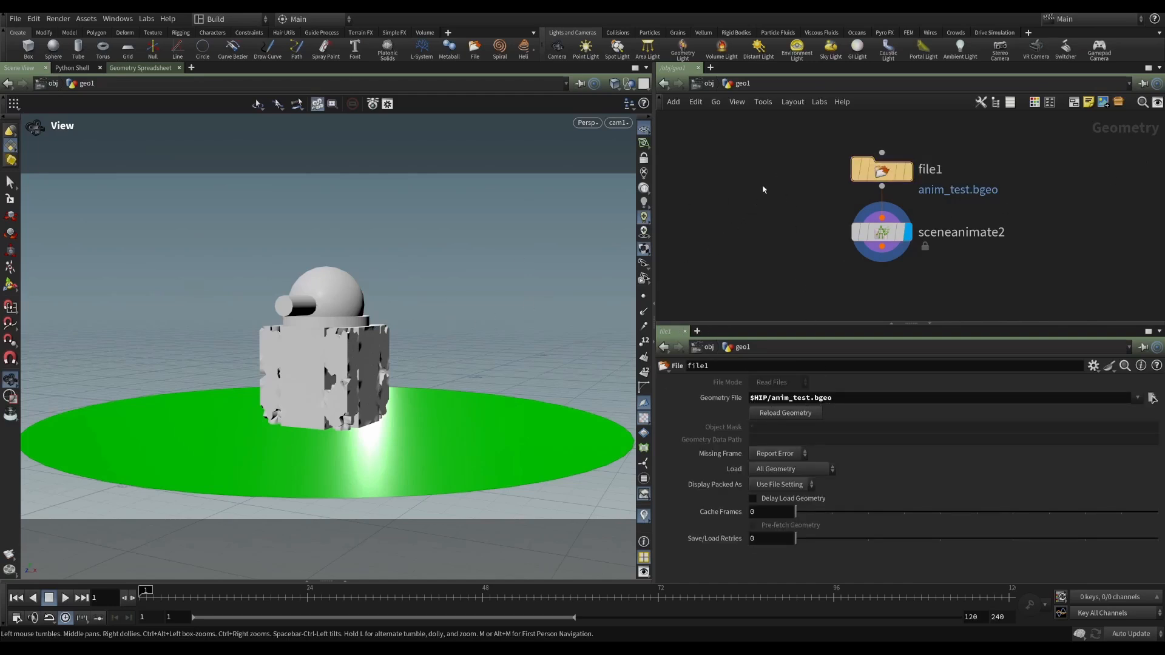
mouse_move(304, 279)
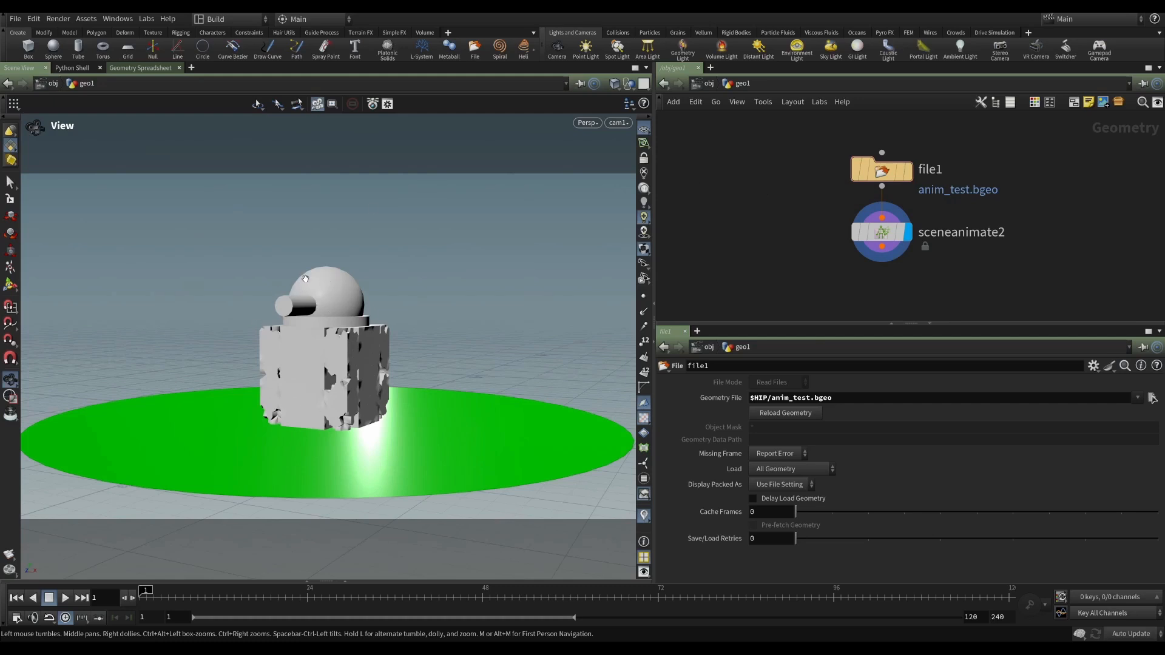
mouse_move(779, 225)
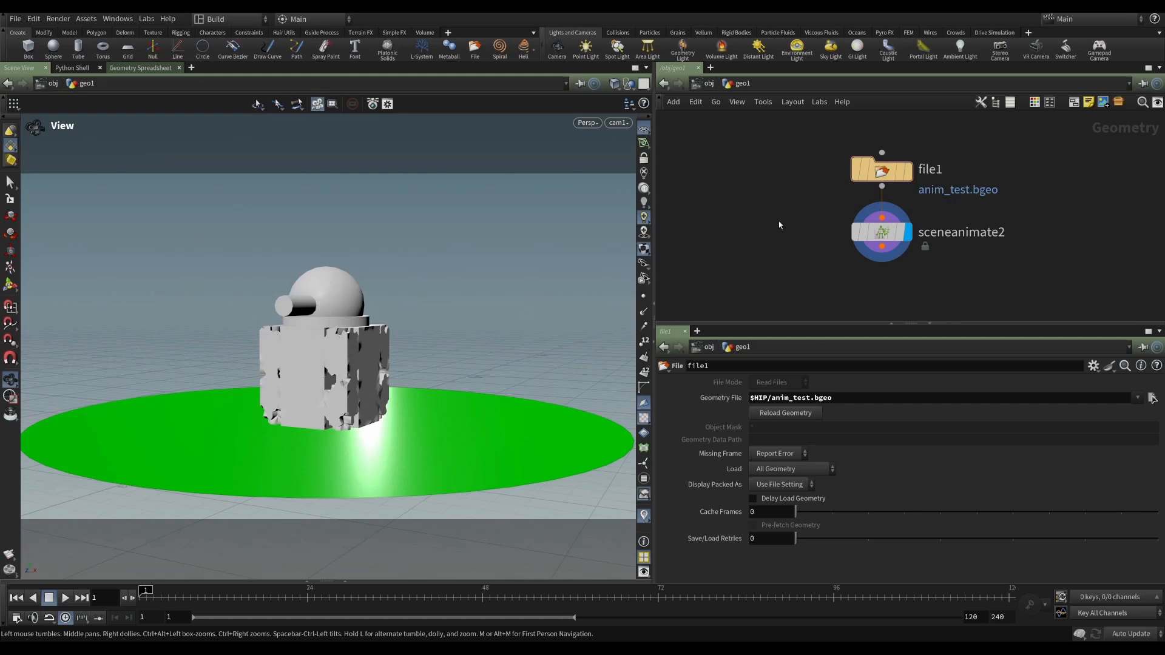
mouse_move(761, 224)
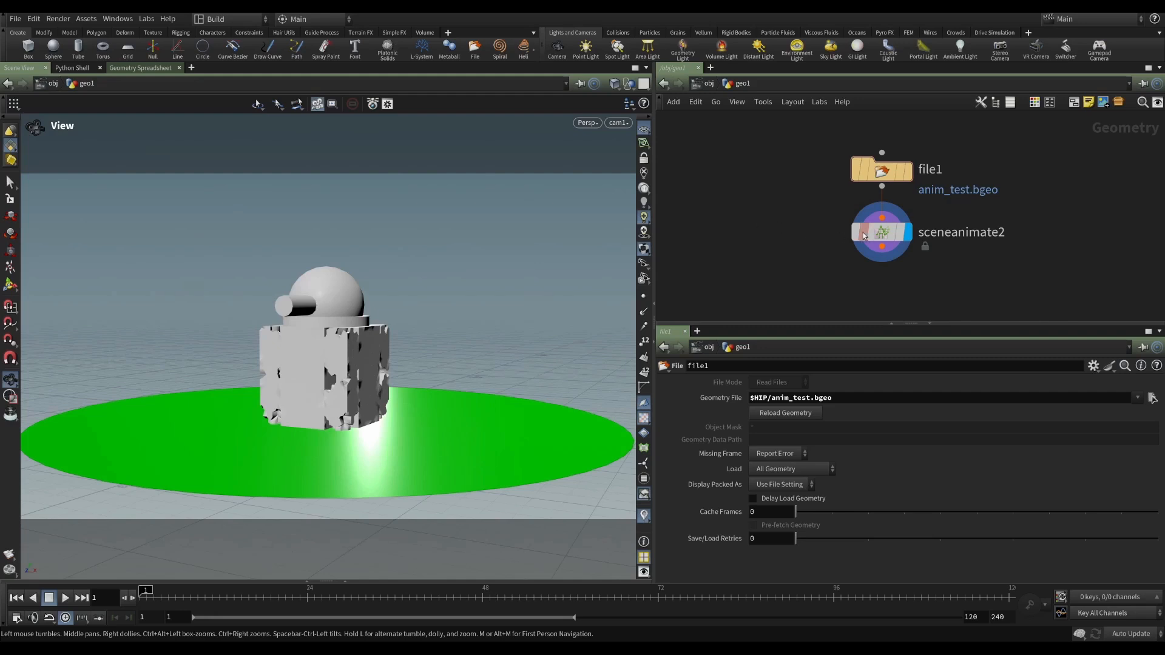
Select sceneanimate2 and play the timeline so the robot's arms swing out
click(881, 231)
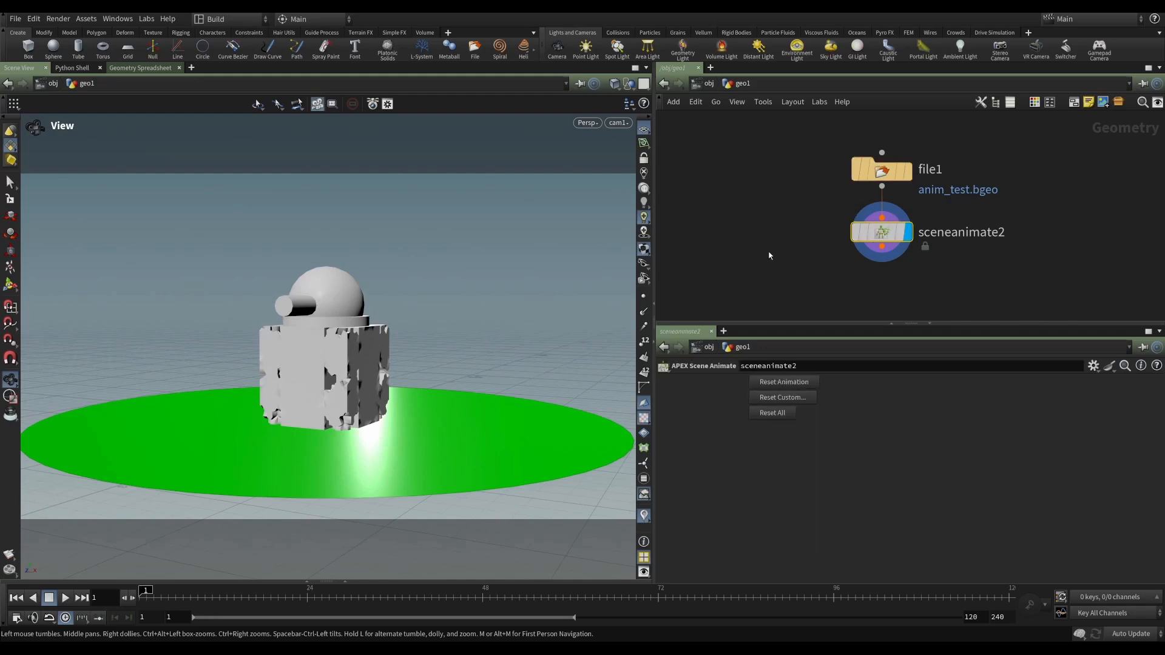
mouse_move(424, 339)
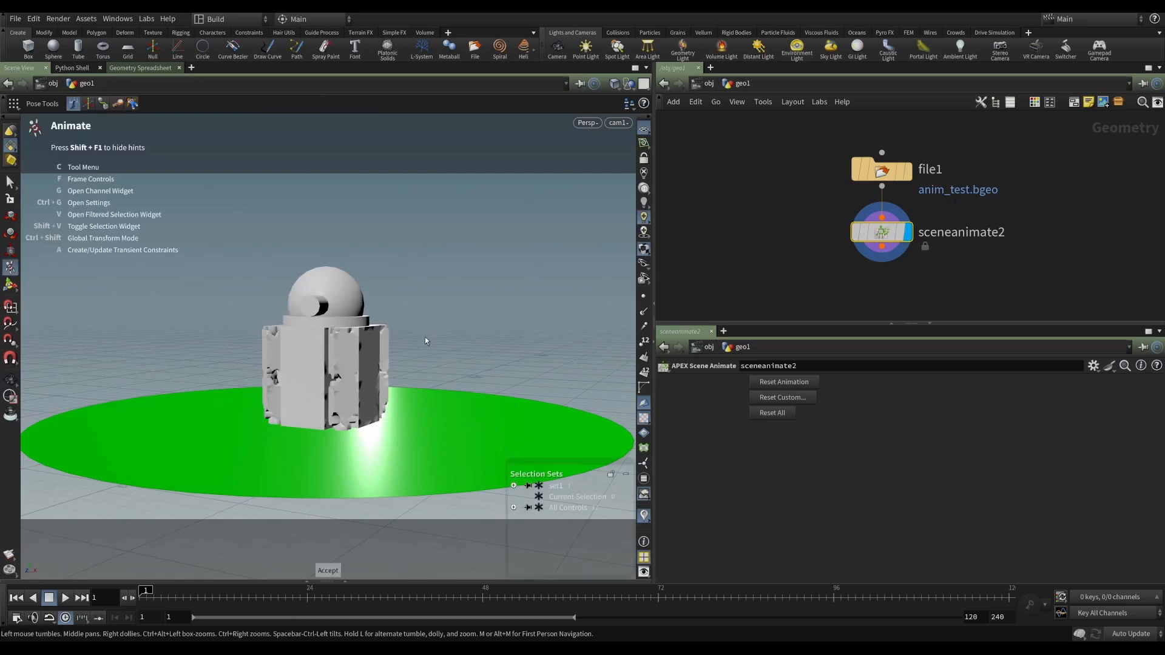
click(65, 597)
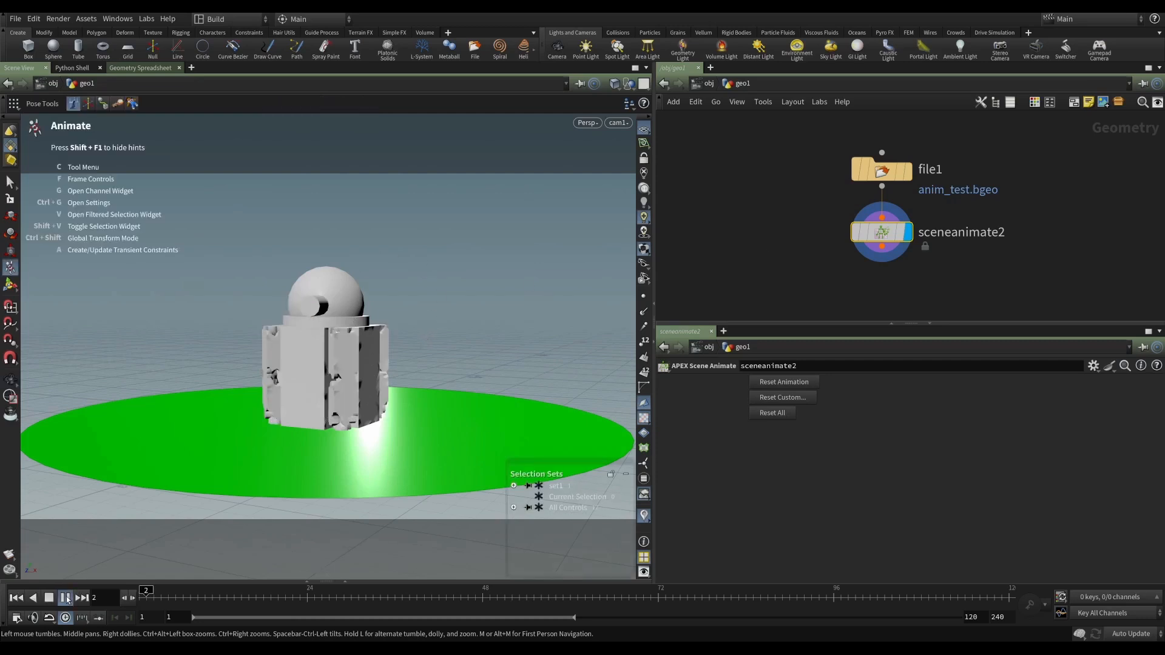
click(66, 598)
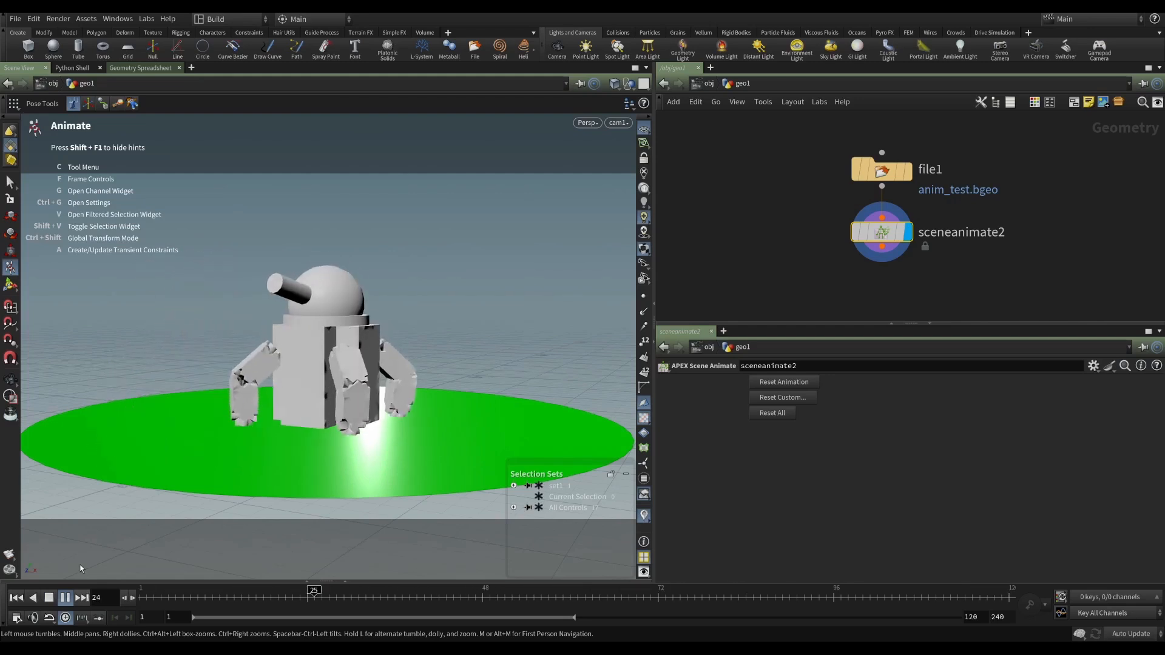
click(66, 597)
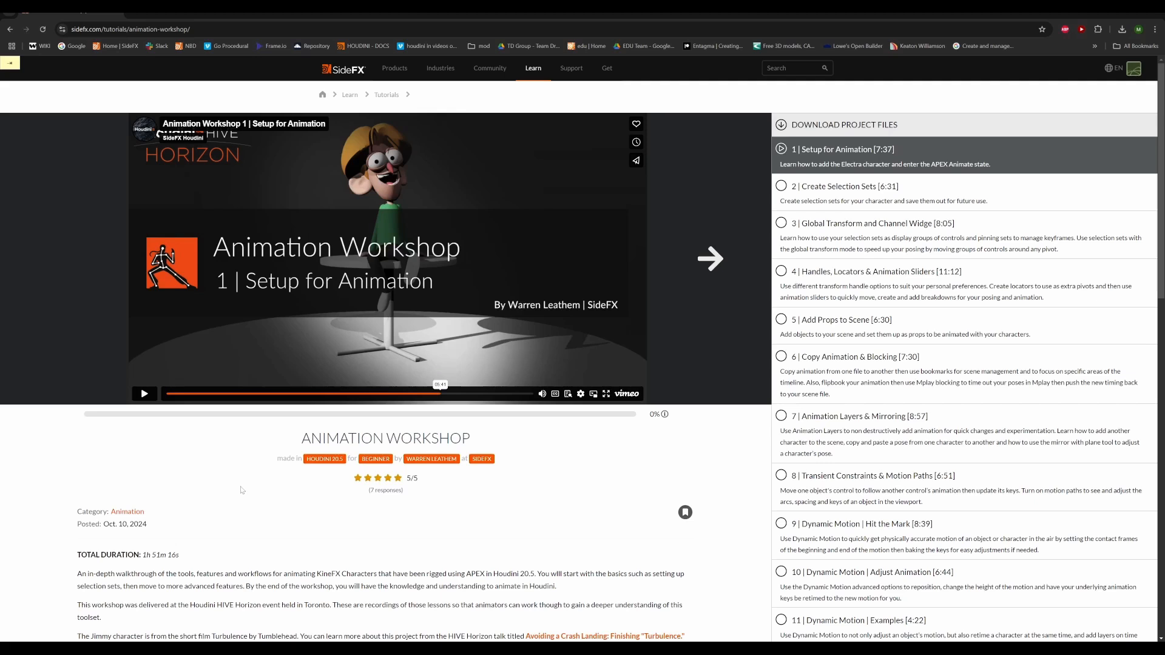
Browse the Animation Workshop lesson list on sidefx.com, briefly showing the Learn menu
click(532, 67)
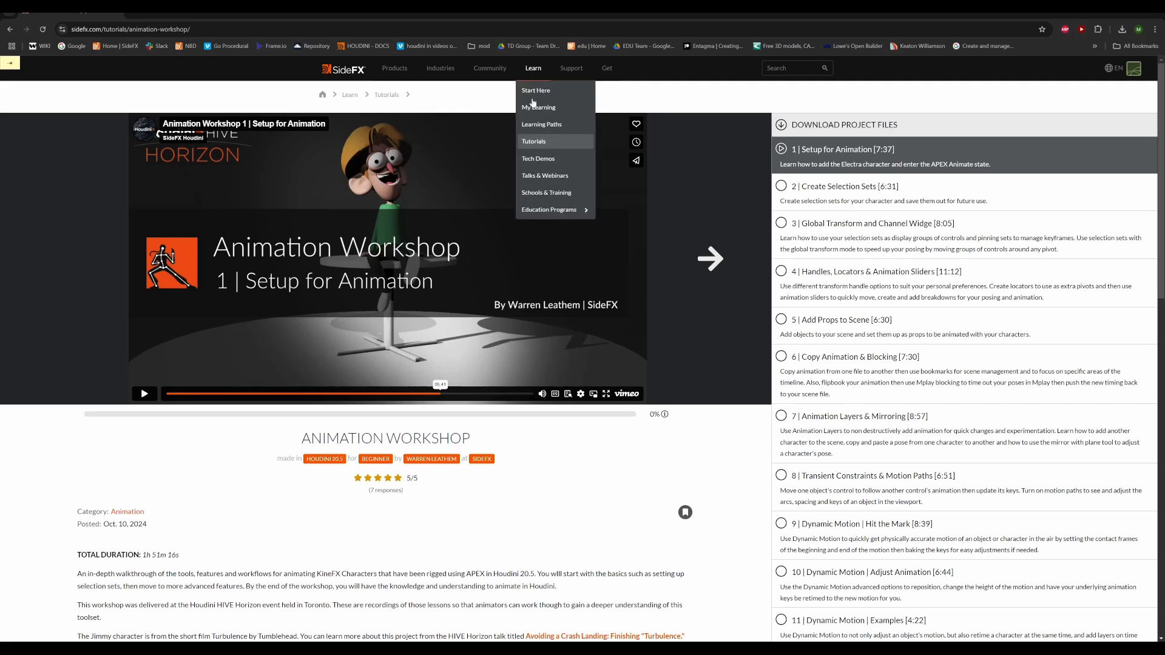
mouse_move(281, 262)
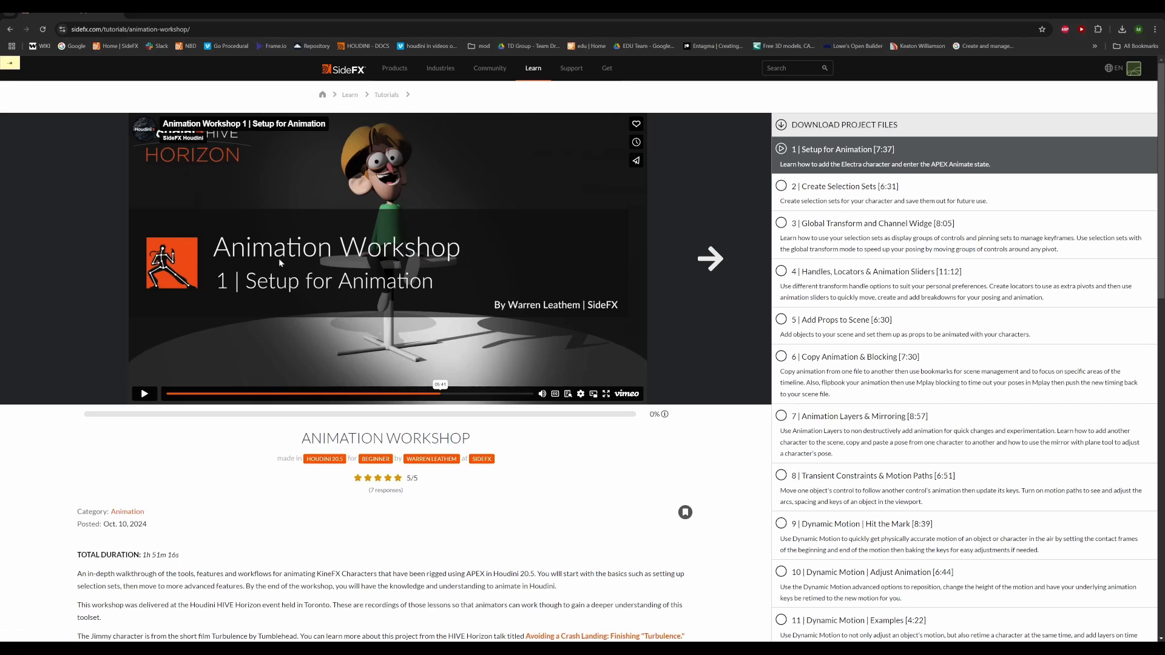
mouse_move(231, 327)
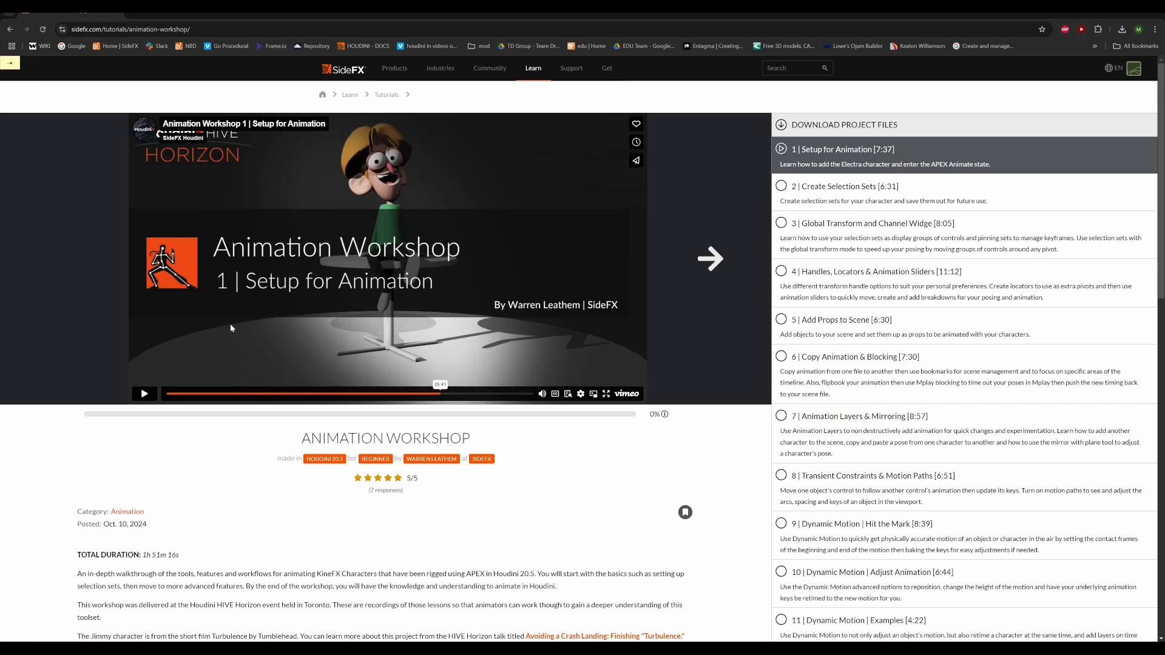
mouse_move(244, 506)
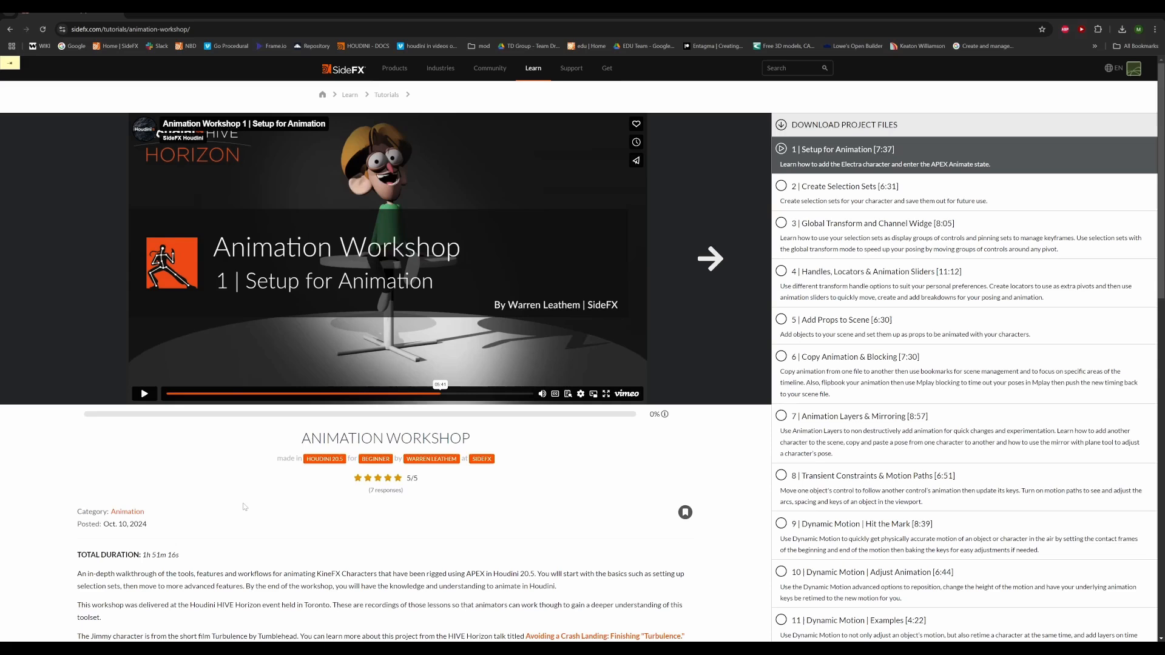
scroll(down, 3)
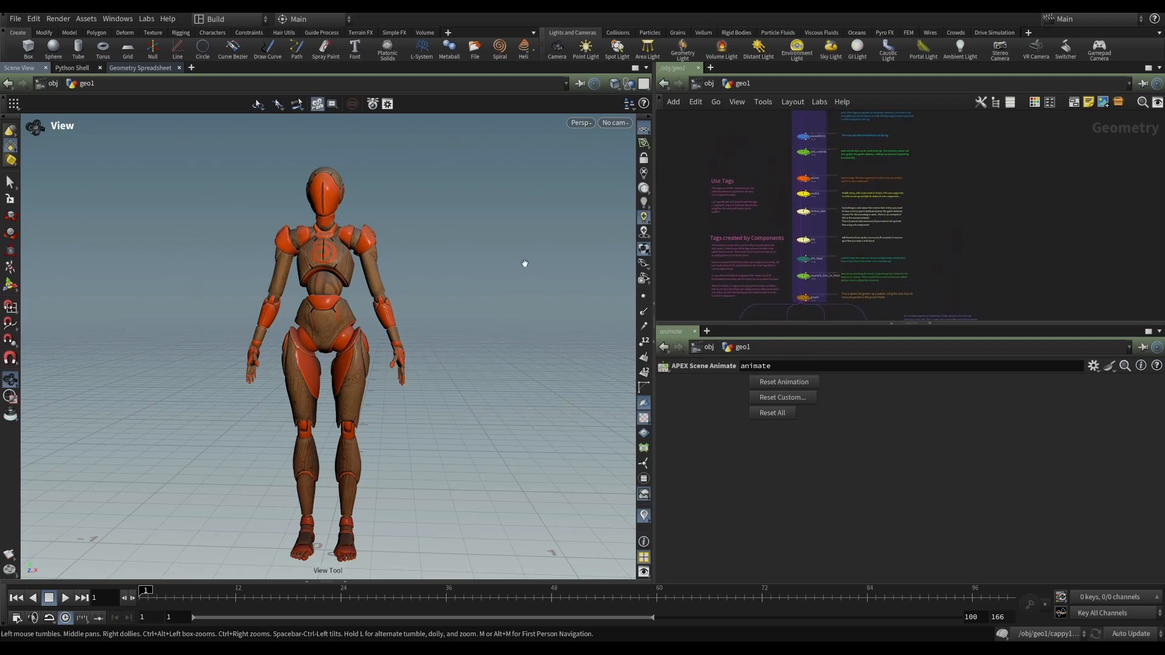
mouse_move(315, 363)
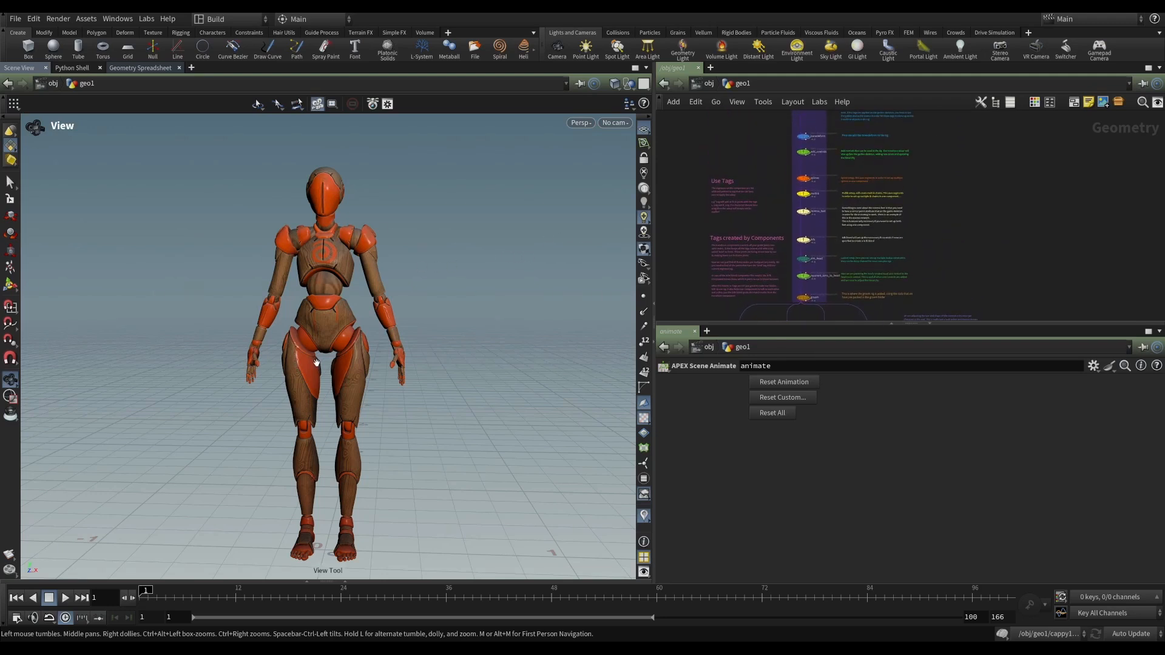
mouse_move(355, 393)
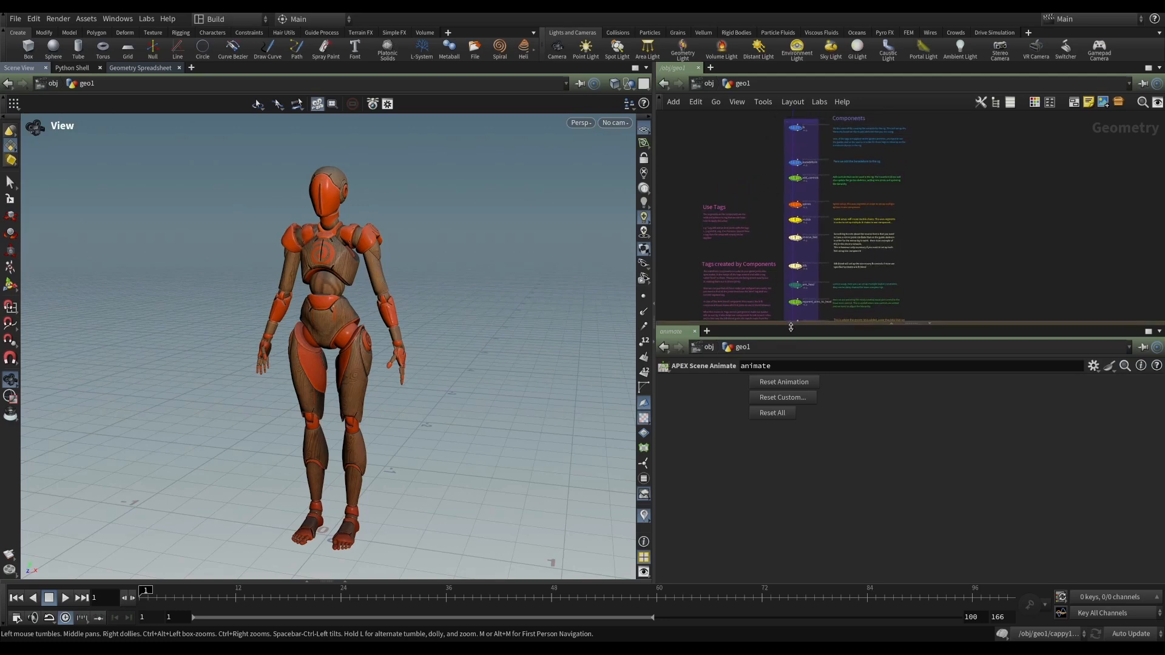
mouse_move(799, 158)
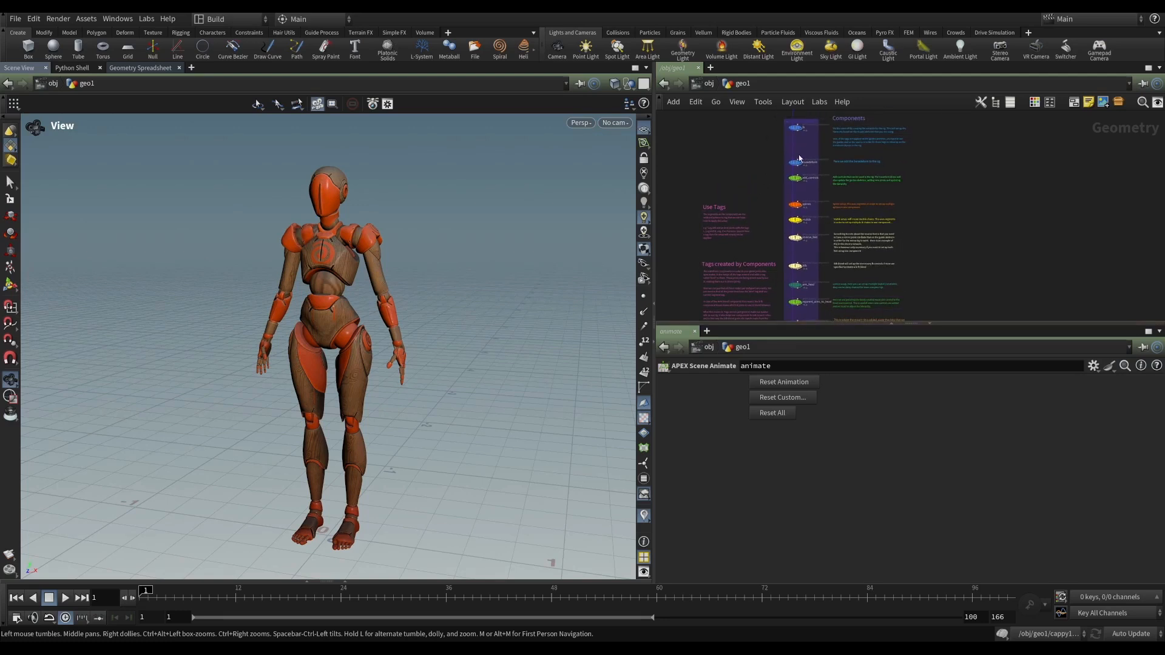
mouse_move(822, 292)
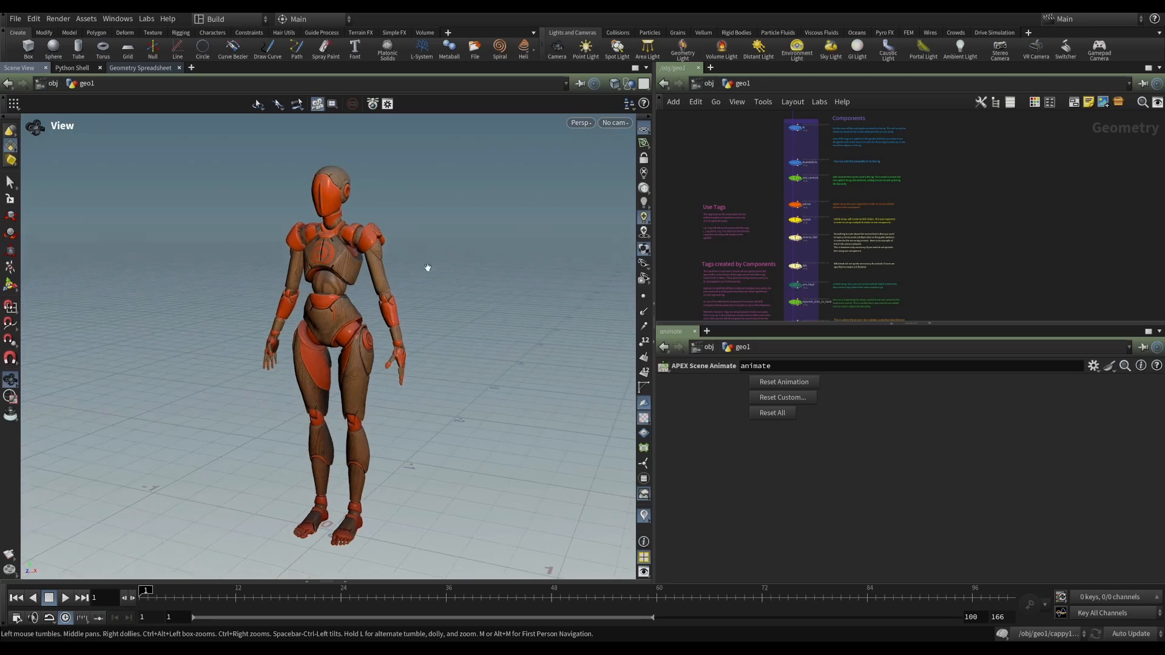
mouse_move(804, 245)
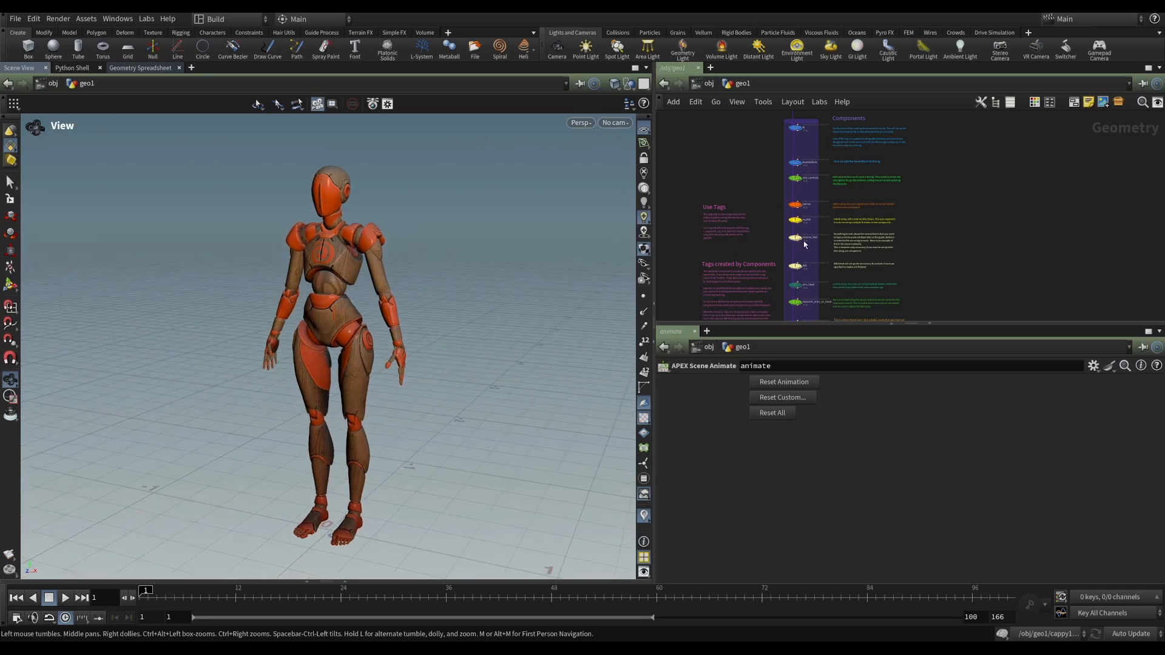
mouse_move(732, 168)
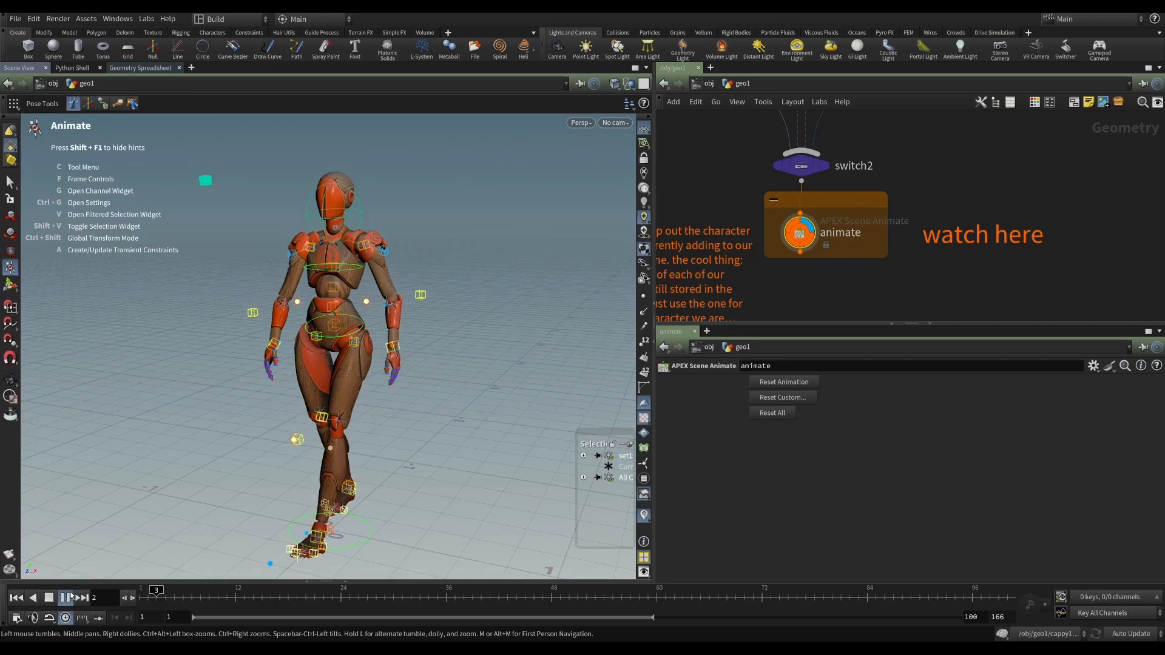
Play Electra's animation cycle, then select the switch2 node that chooses the character
click(66, 597)
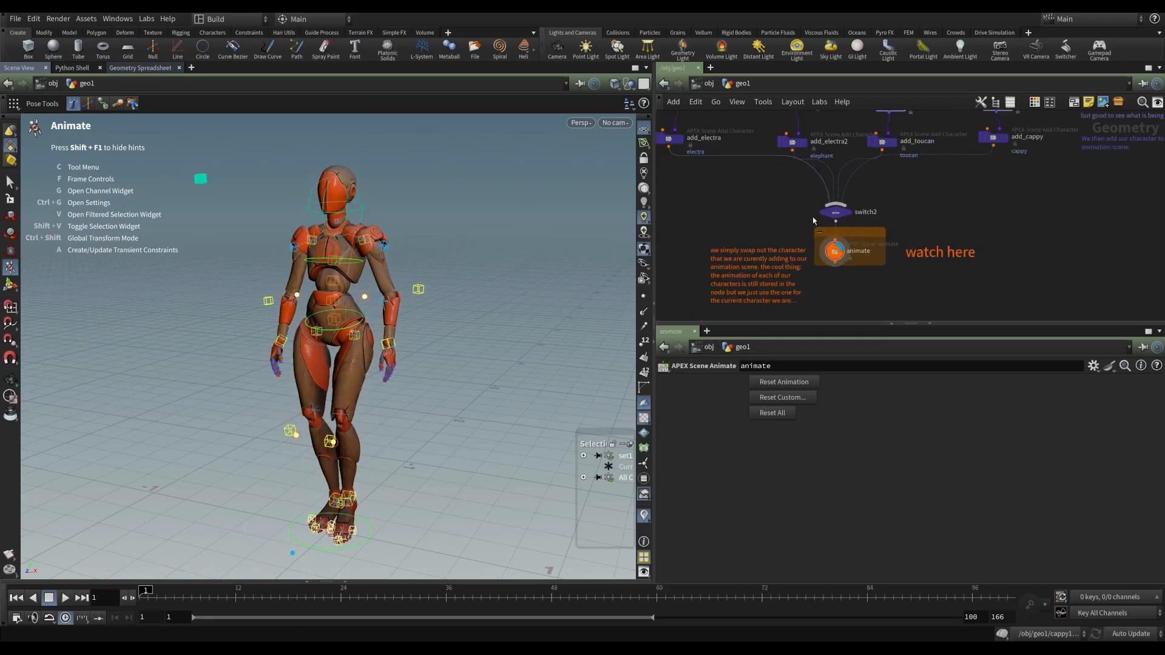
click(834, 212)
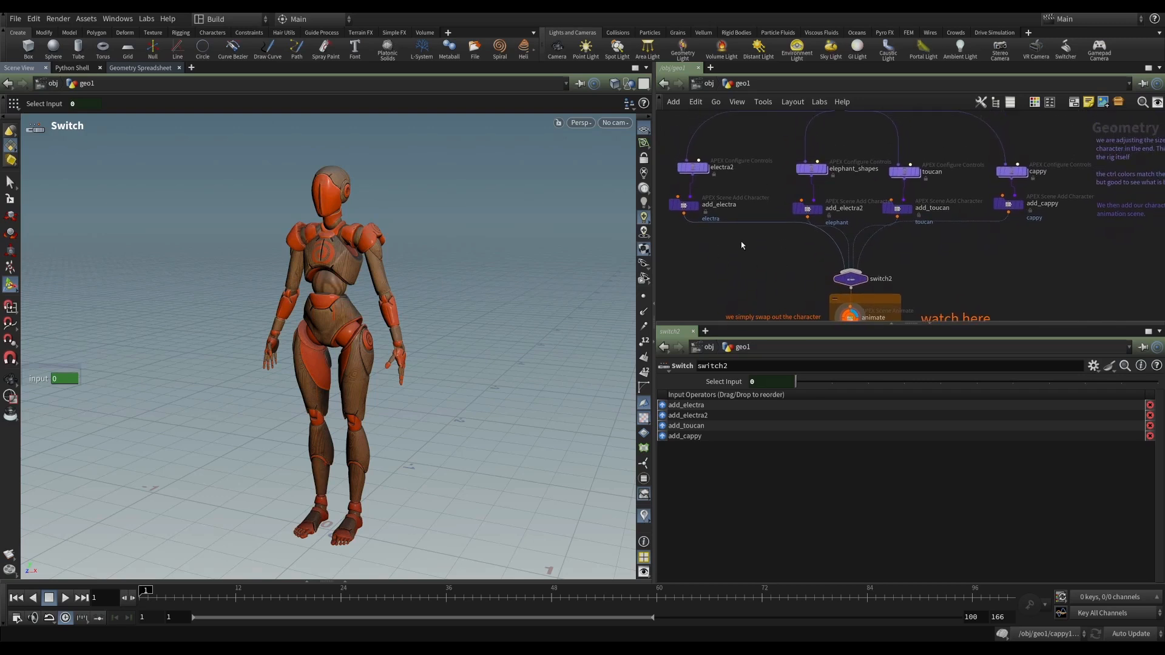
mouse_move(735, 209)
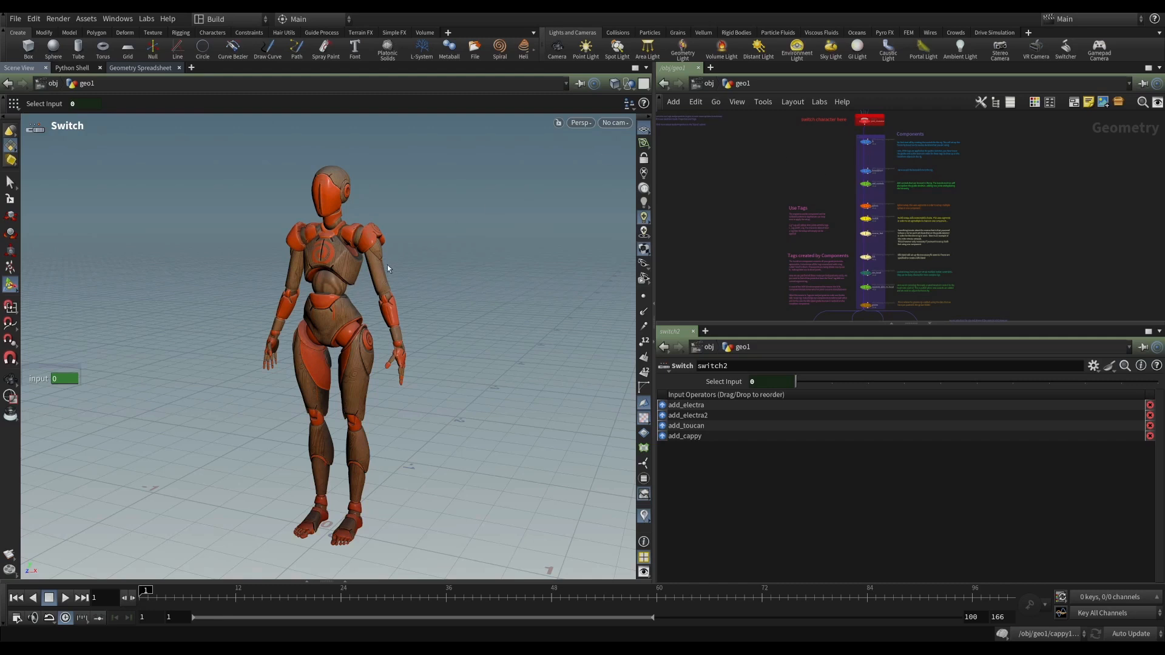
mouse_move(337, 244)
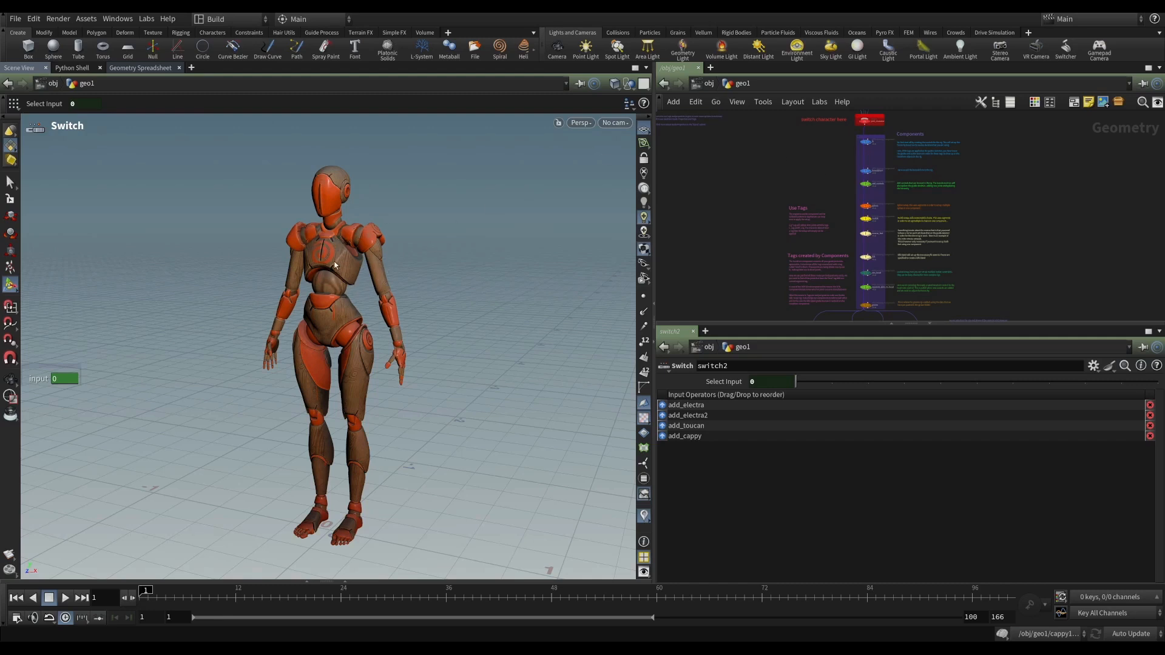
mouse_move(345, 320)
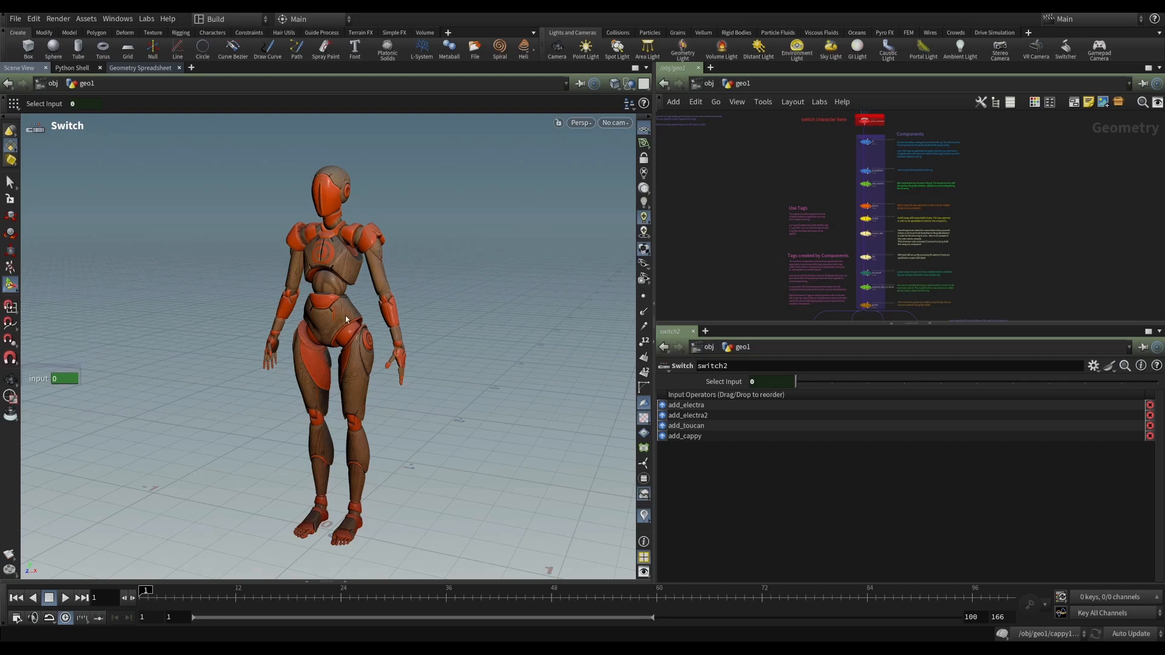
mouse_move(334, 295)
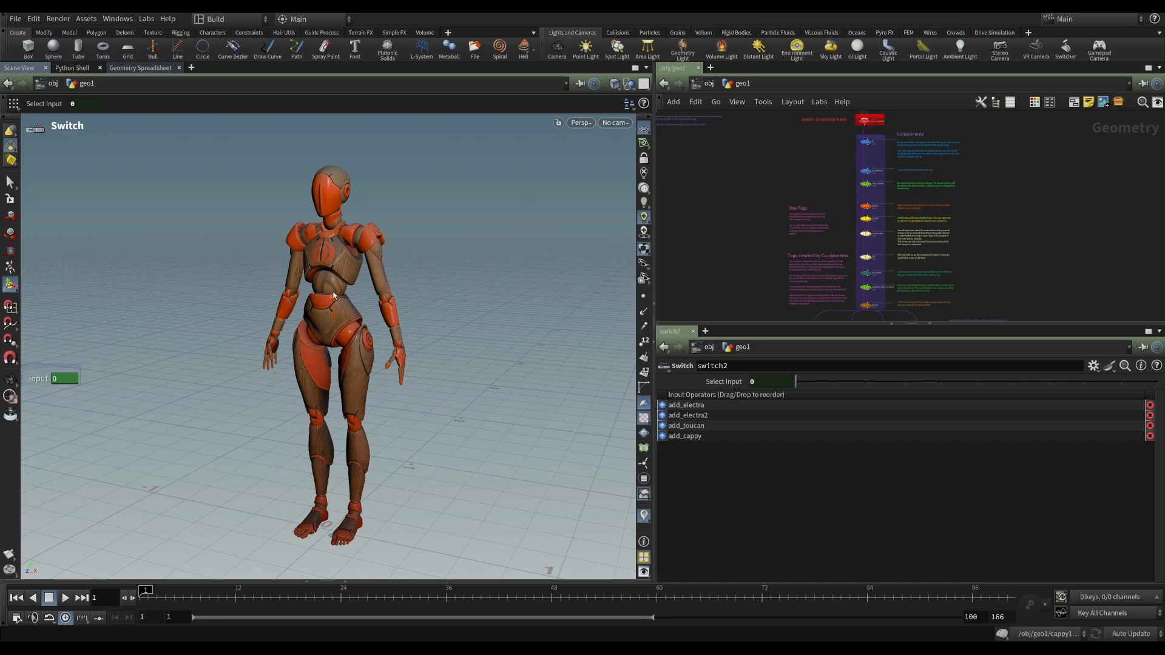
mouse_move(251, 349)
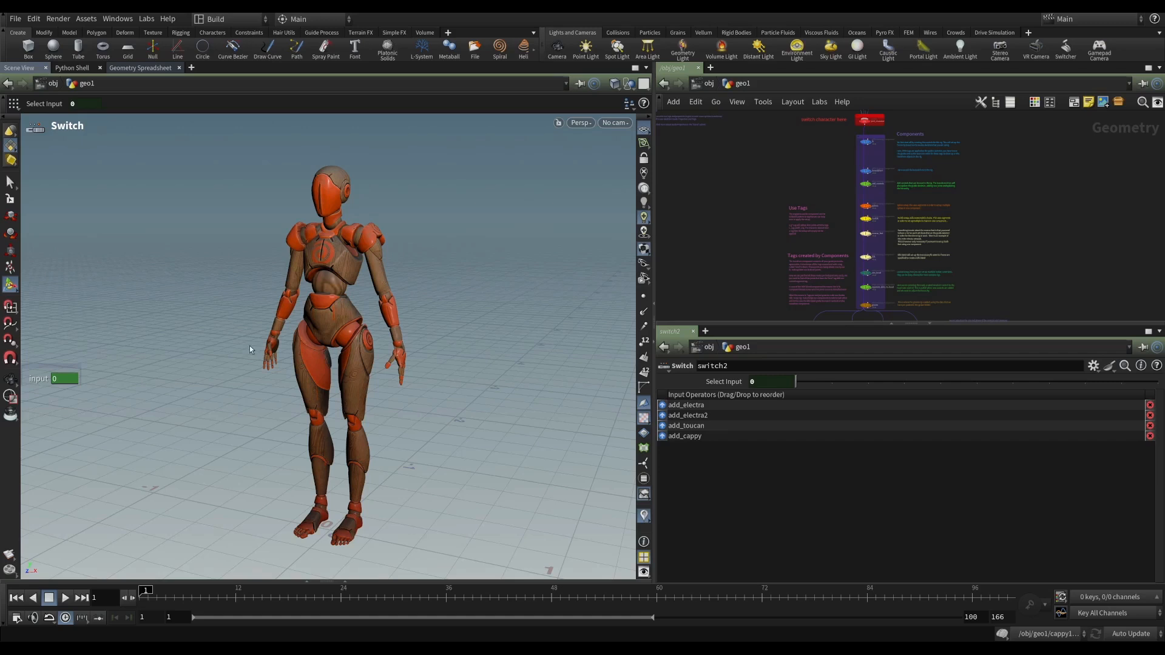
mouse_move(350, 297)
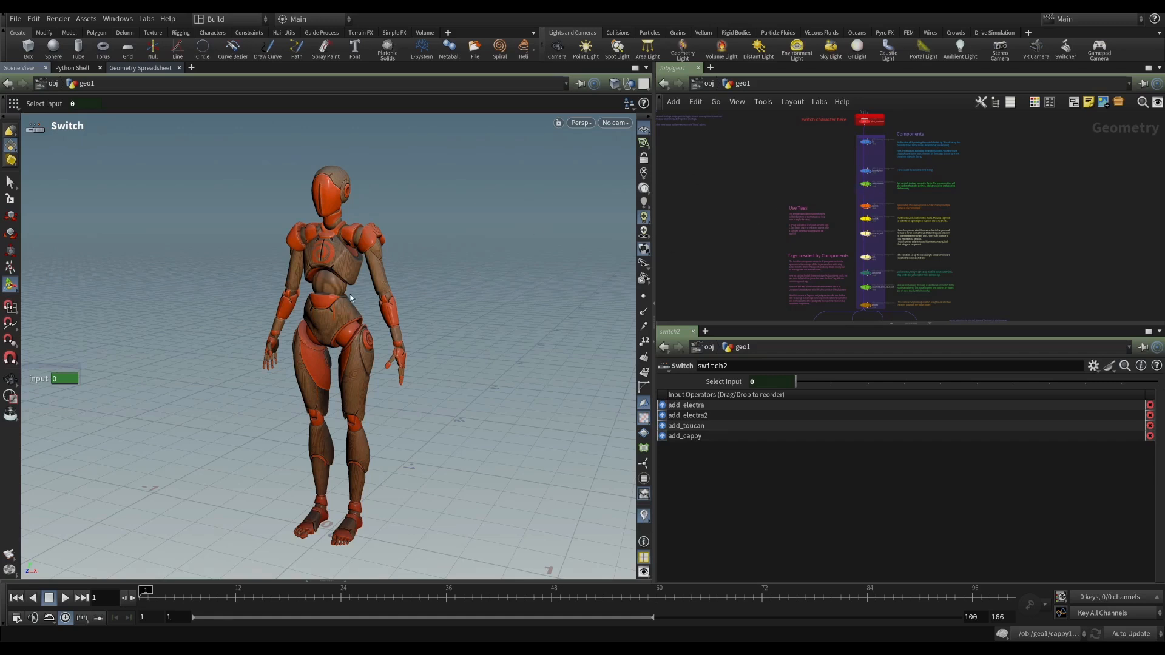
mouse_move(424, 263)
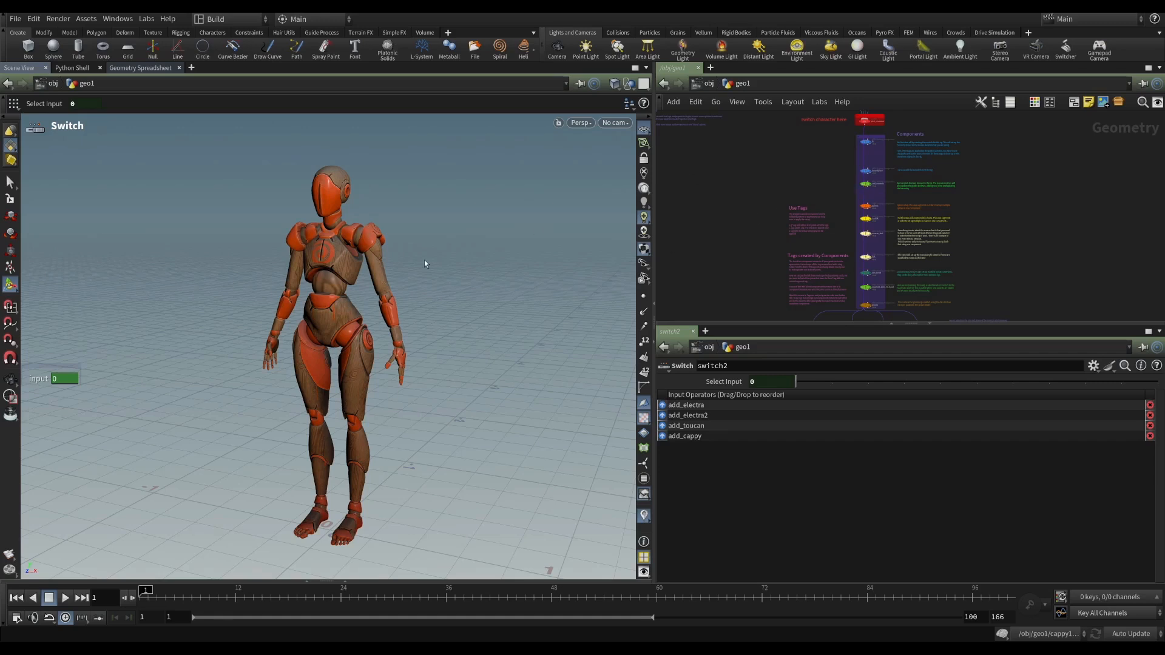
mouse_move(375, 275)
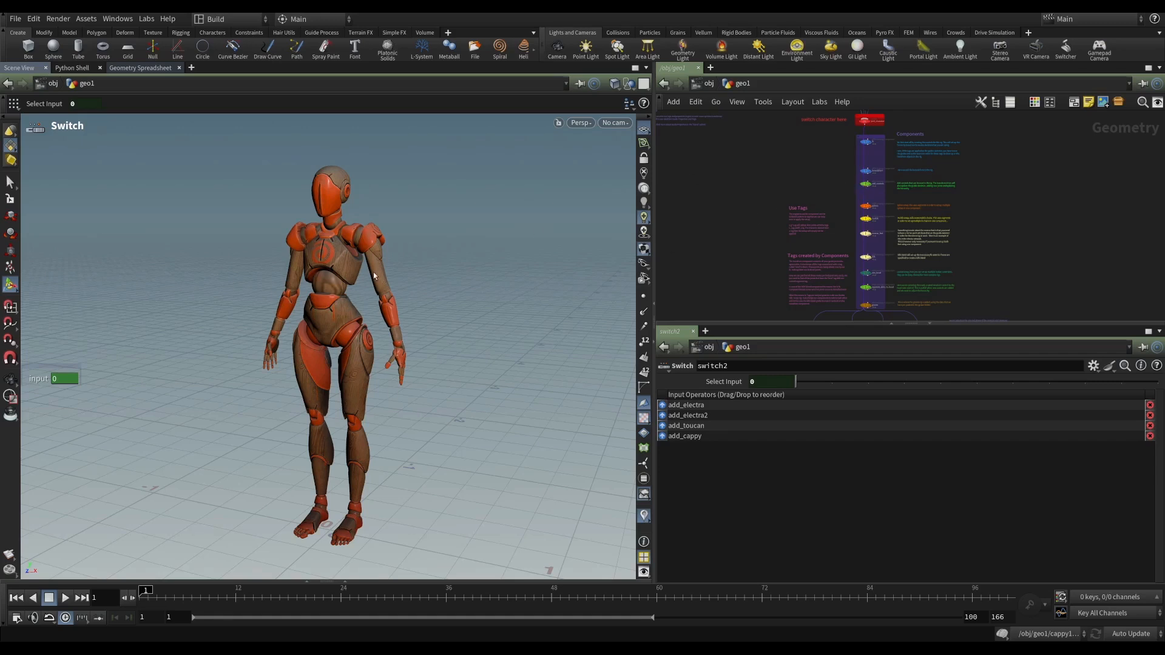
mouse_move(381, 318)
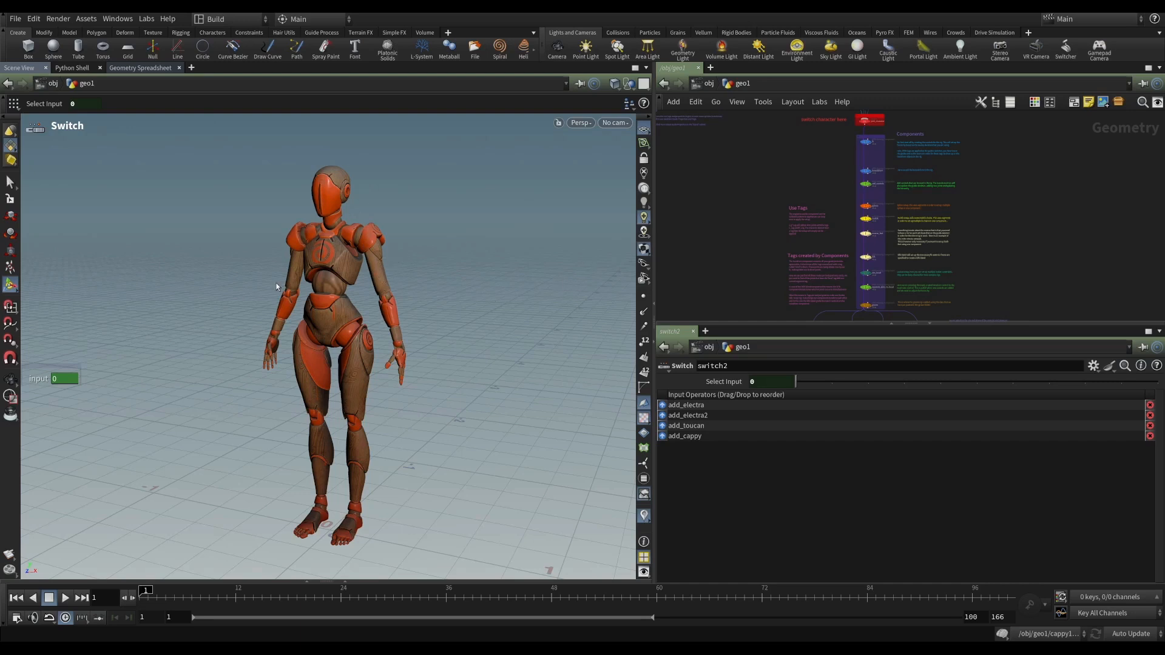
mouse_move(314, 310)
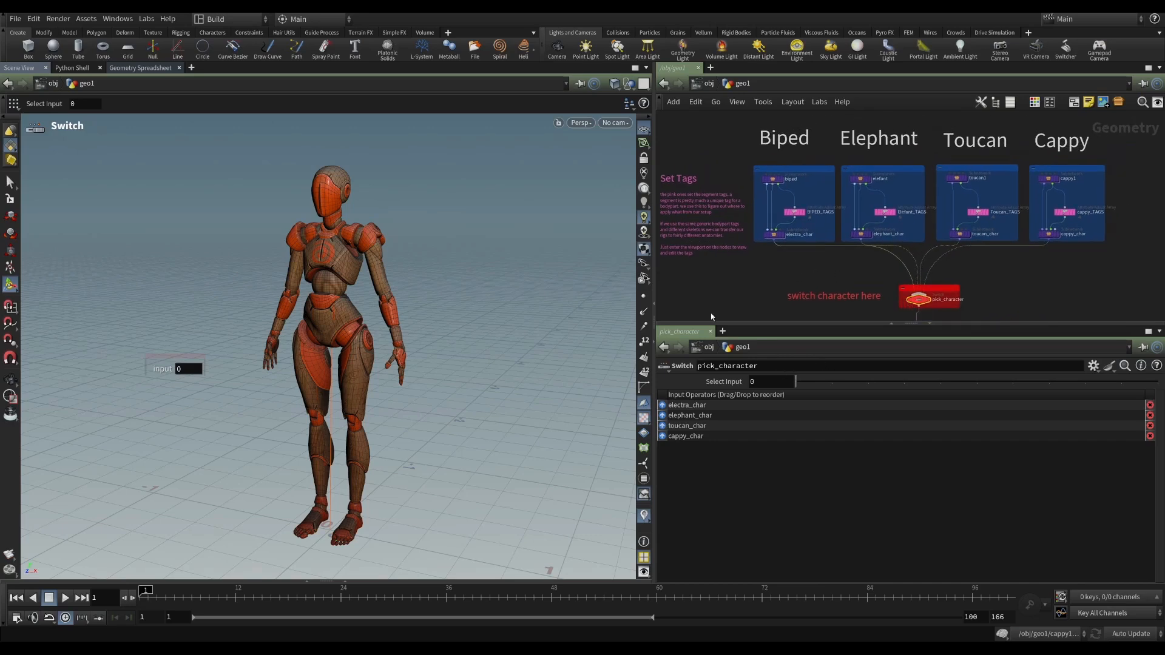
Drag the pick_character Select Input handle from 0 to 1 to show the elephant
drag(794, 381, 830, 381)
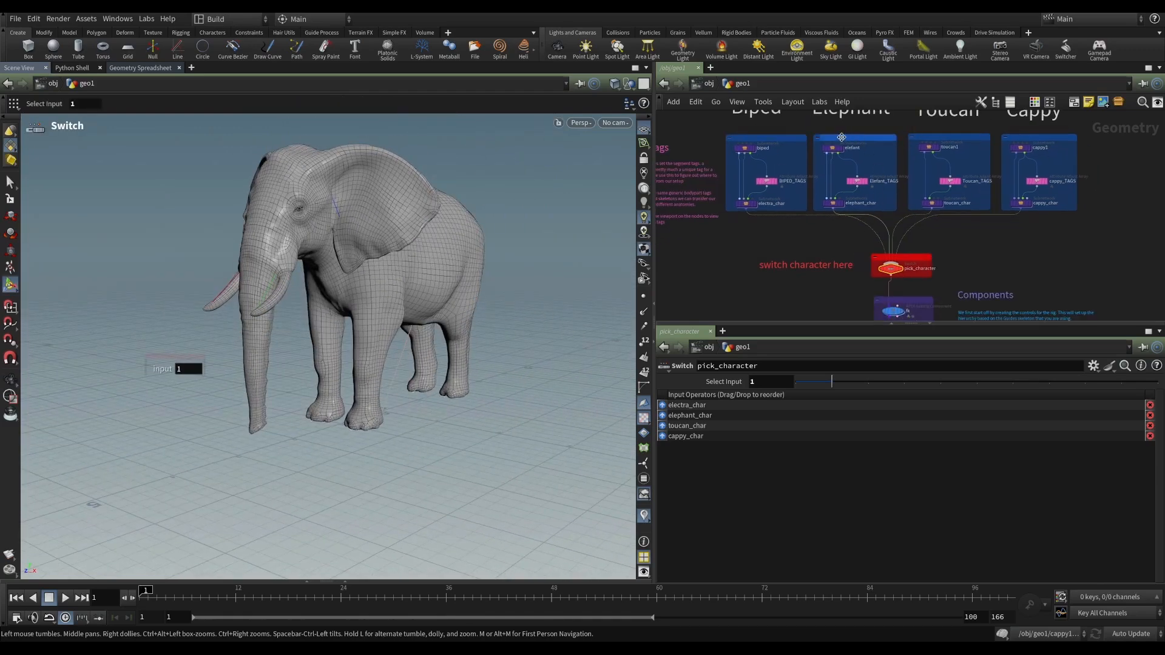
mouse_move(811, 151)
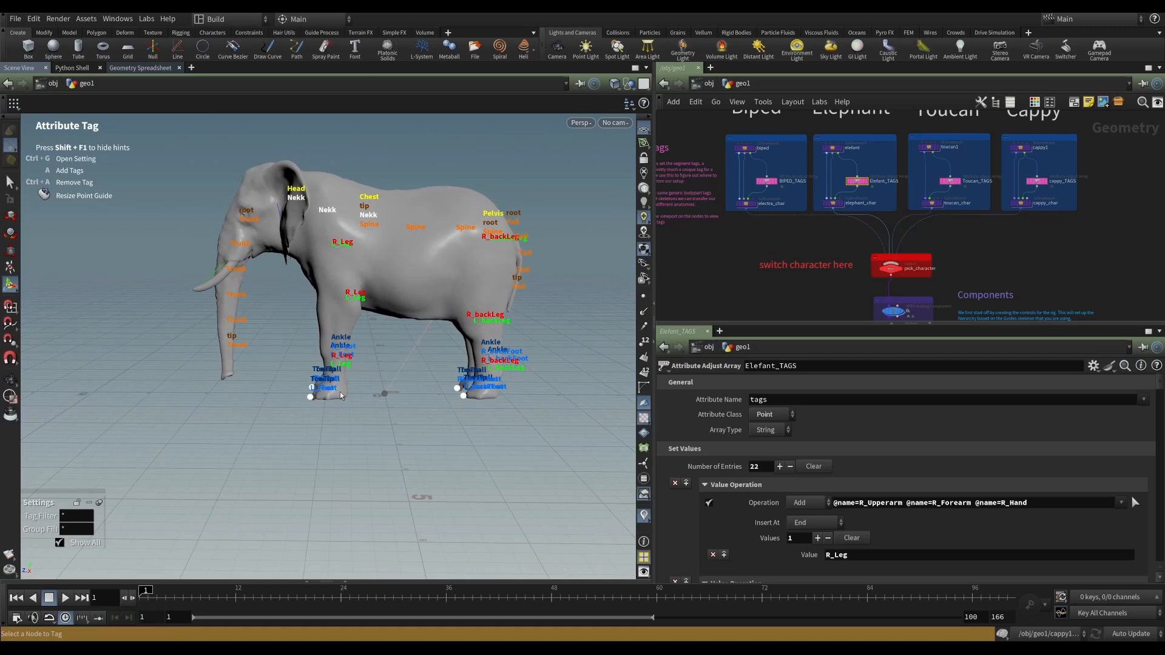
mouse_move(354, 221)
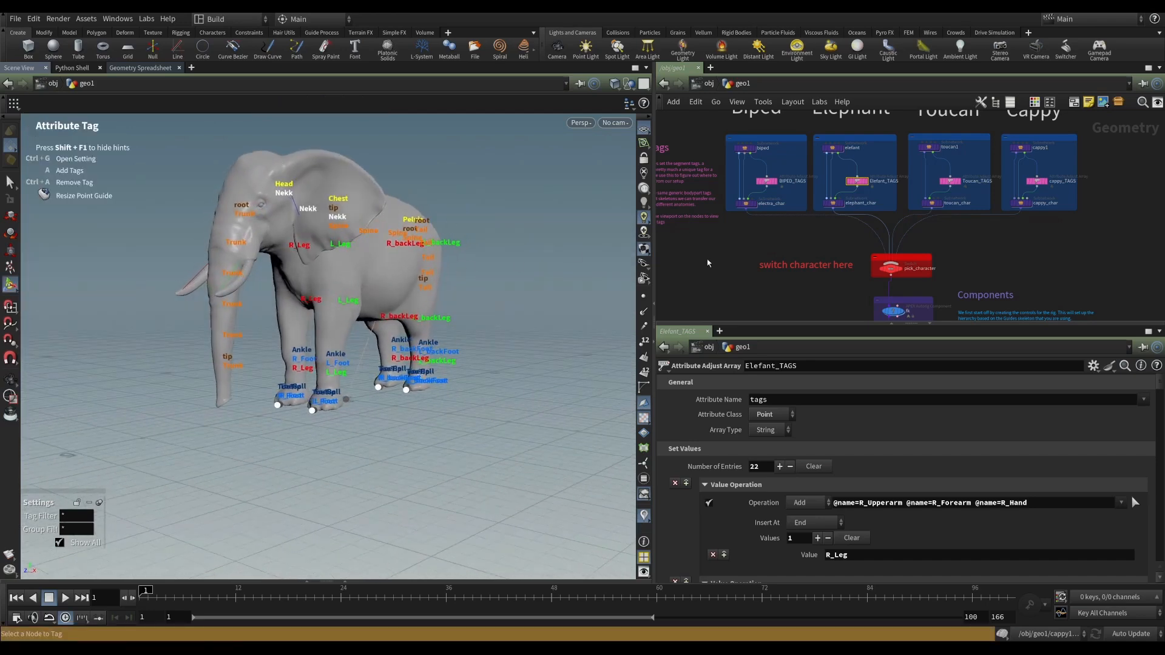
Scroll the view while the Elefant_TAGS body-part tags display on the elephant
scroll(down, 3)
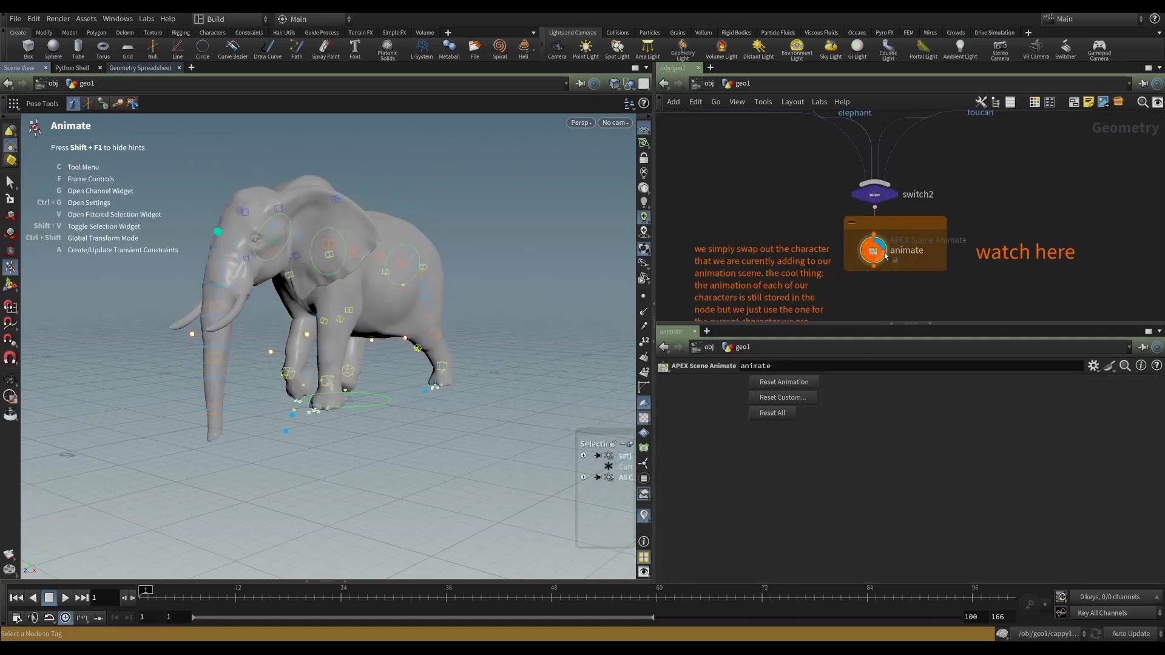
mouse_move(851, 245)
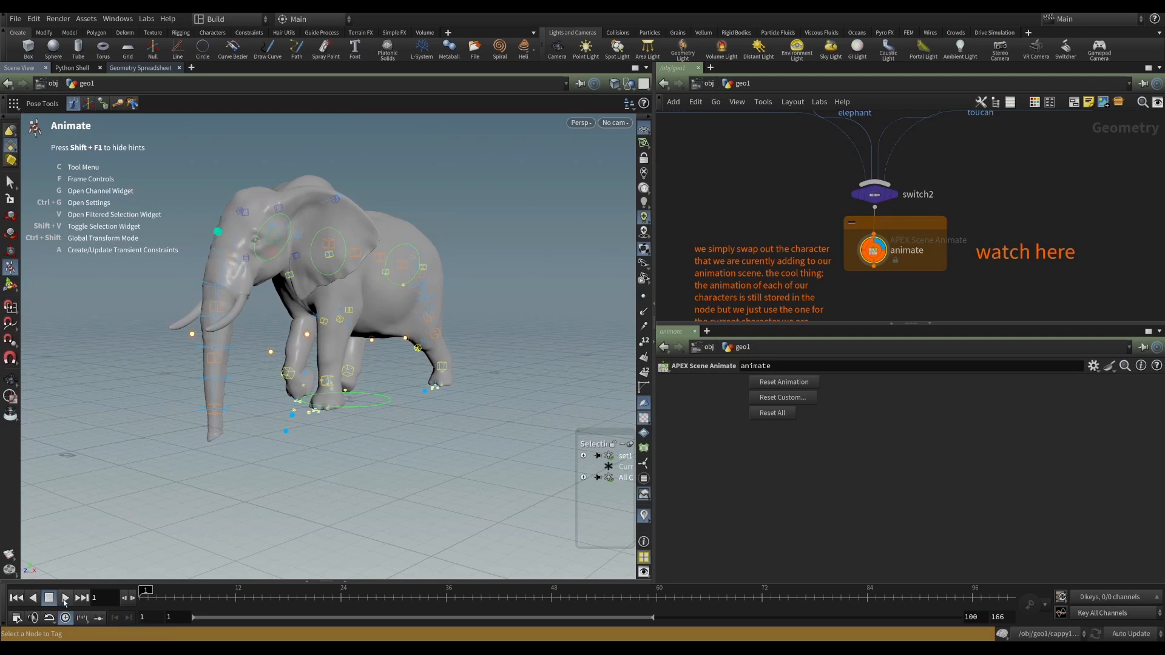
Play the timeline with the elephant posed in the animate state
click(64, 597)
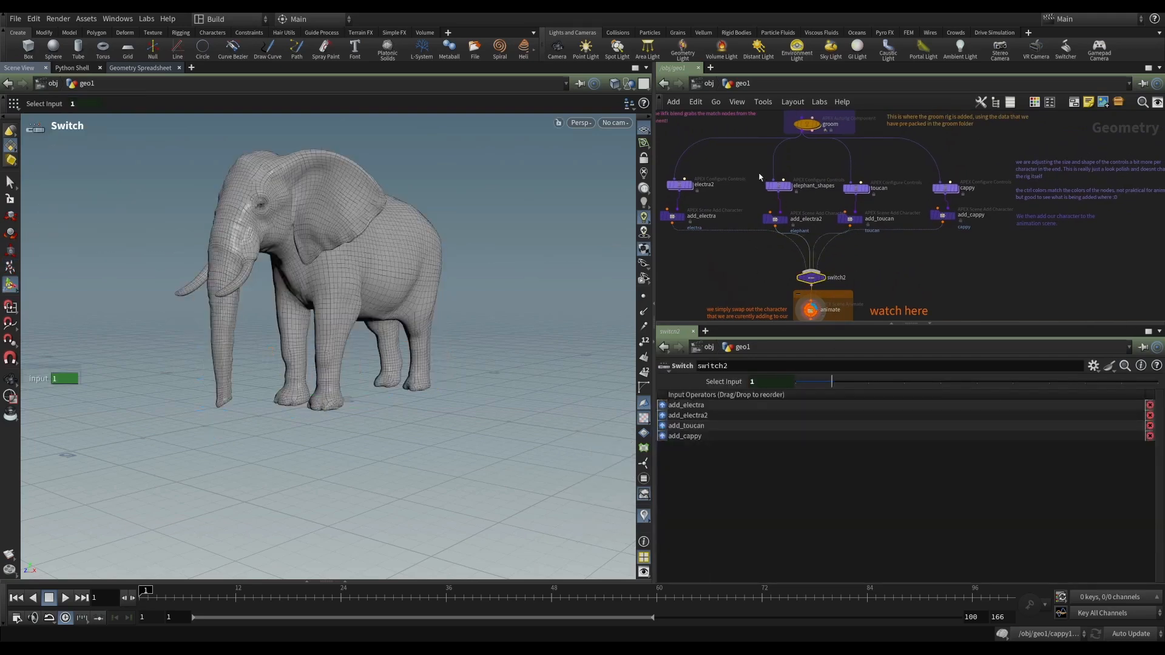
Select pick_character and drag its Select Input handle onward toward the toucan
click(777, 184)
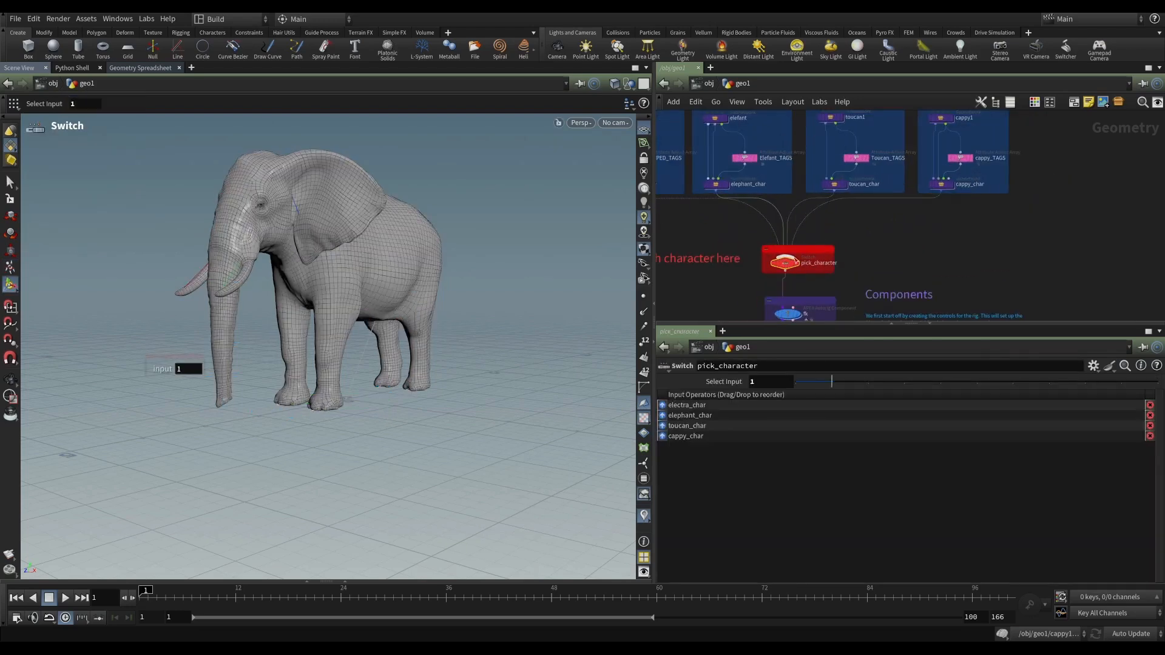
drag(832, 381, 869, 381)
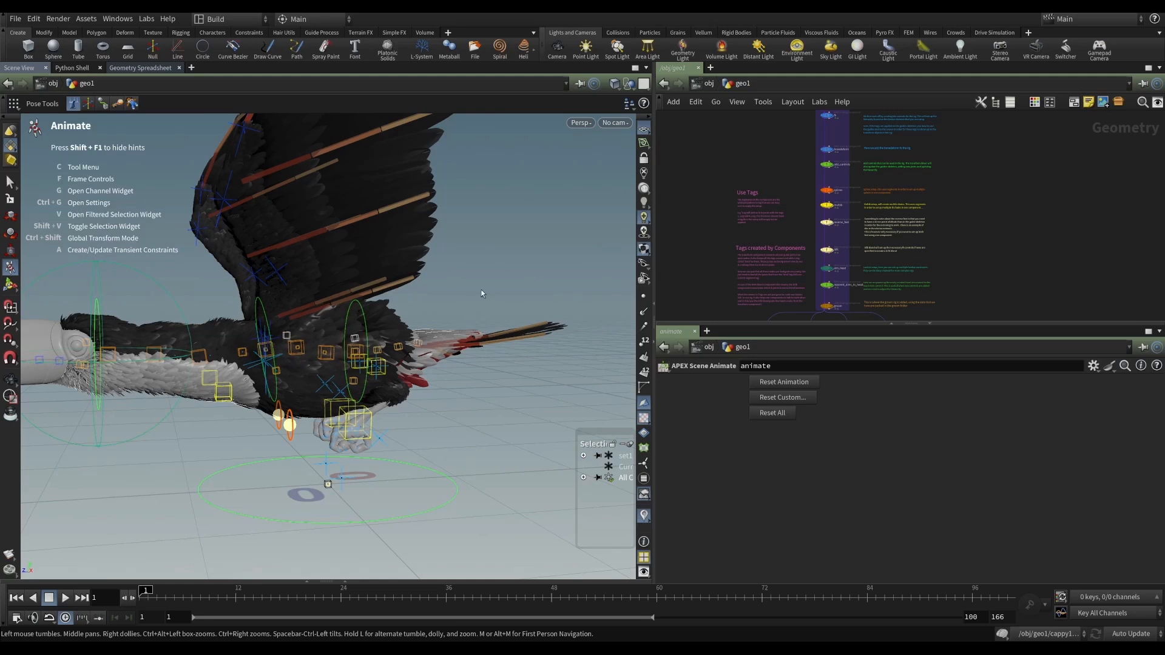
mouse_move(484, 291)
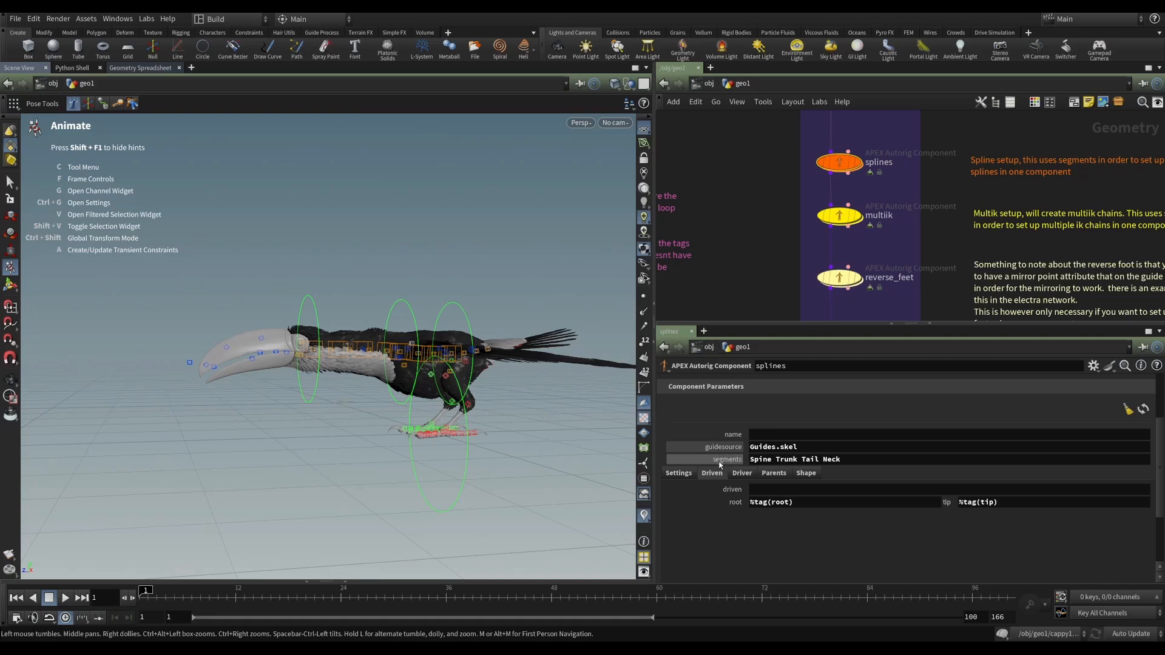
mouse_move(726, 462)
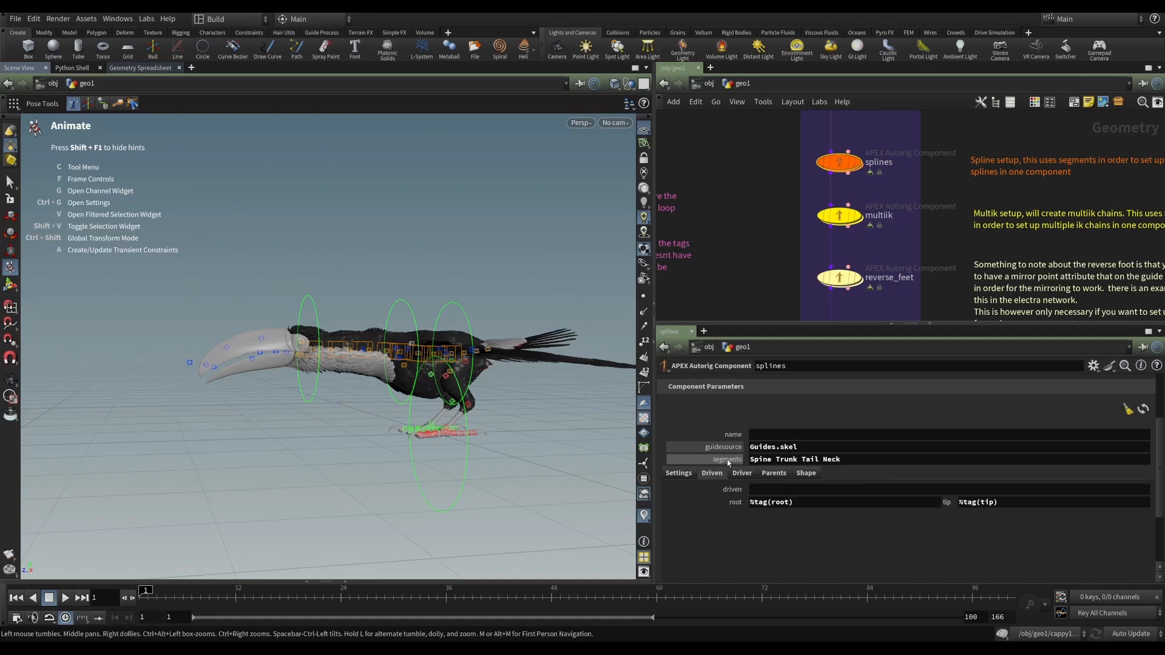
mouse_move(726, 459)
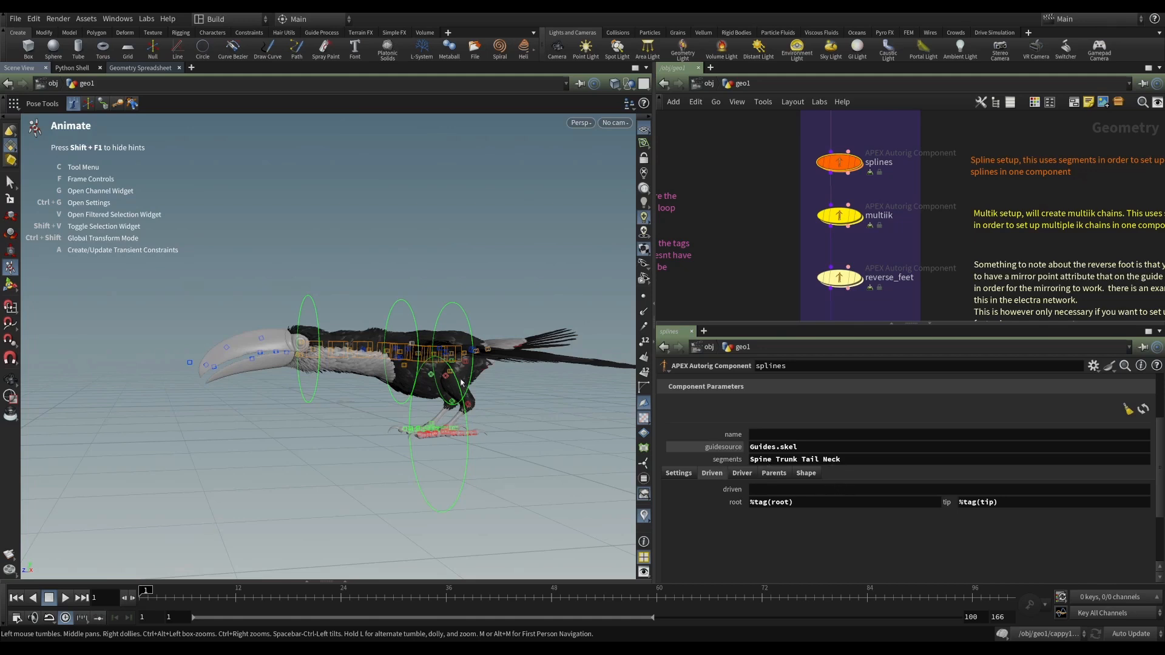
mouse_move(517, 418)
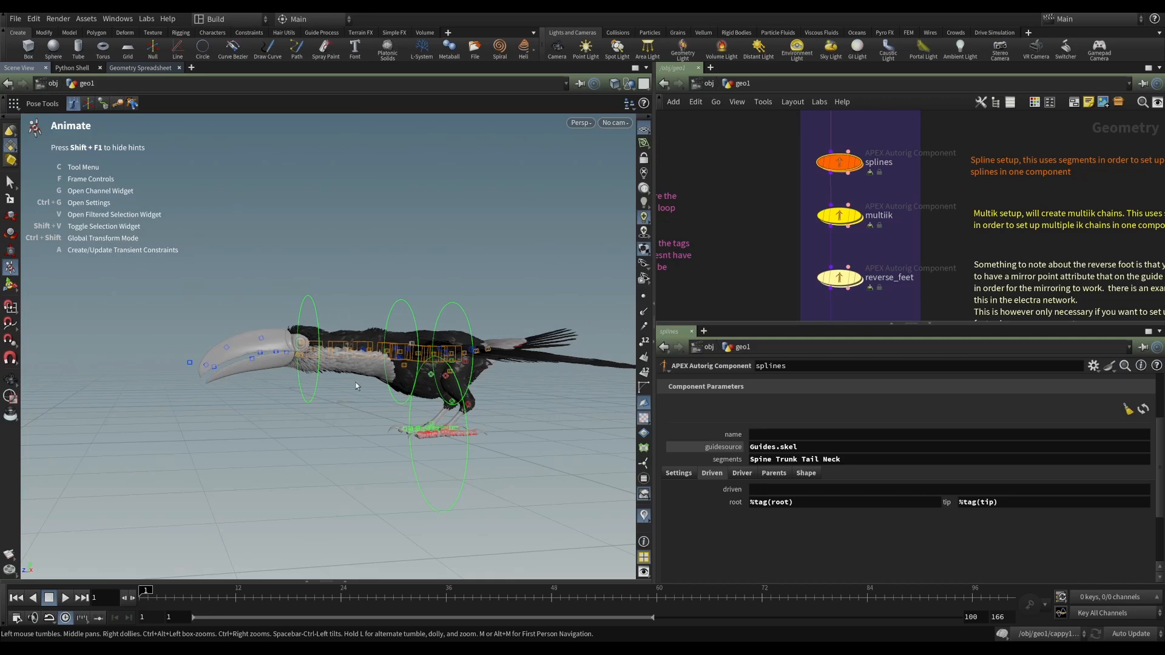
mouse_move(533, 412)
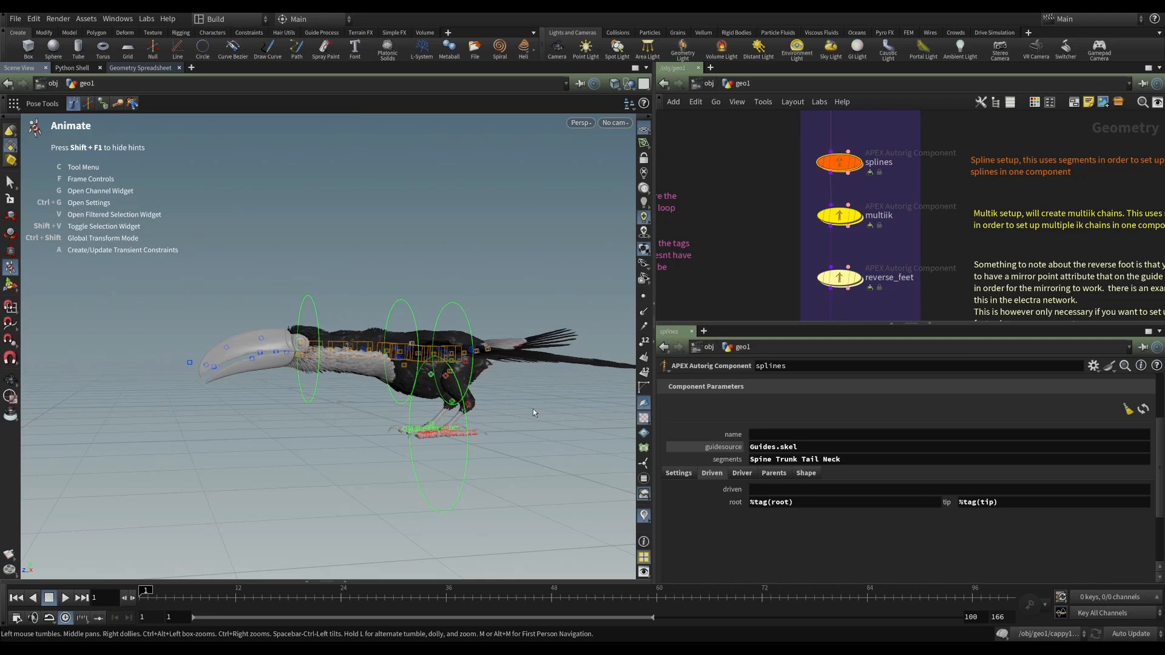
mouse_move(592, 448)
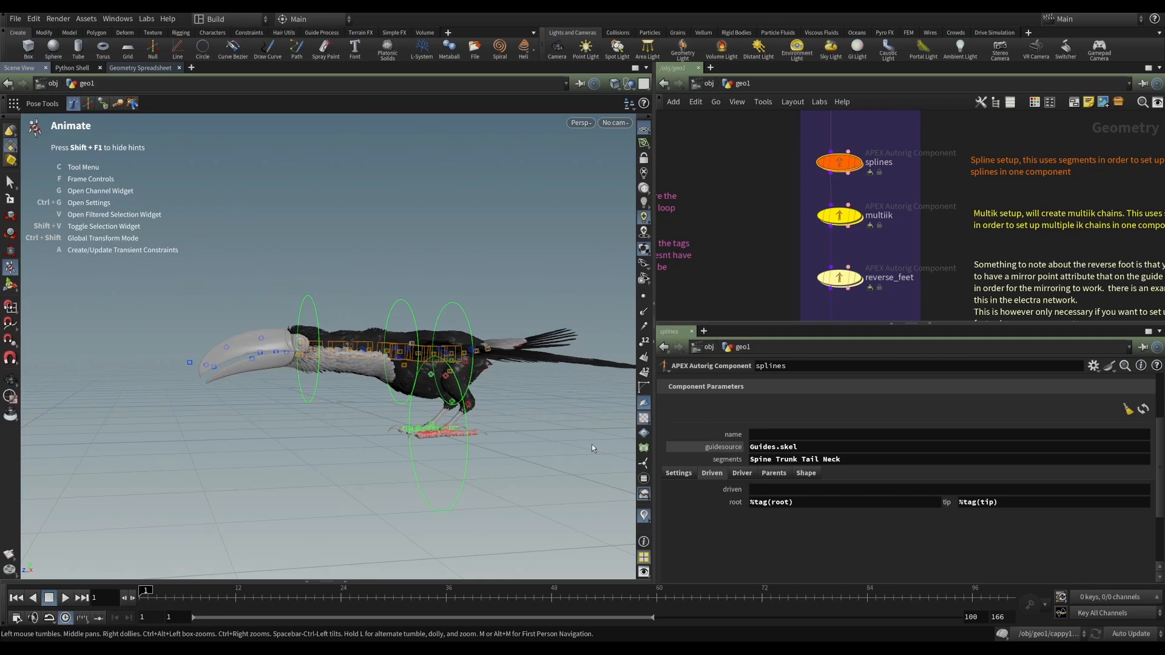
mouse_move(338, 354)
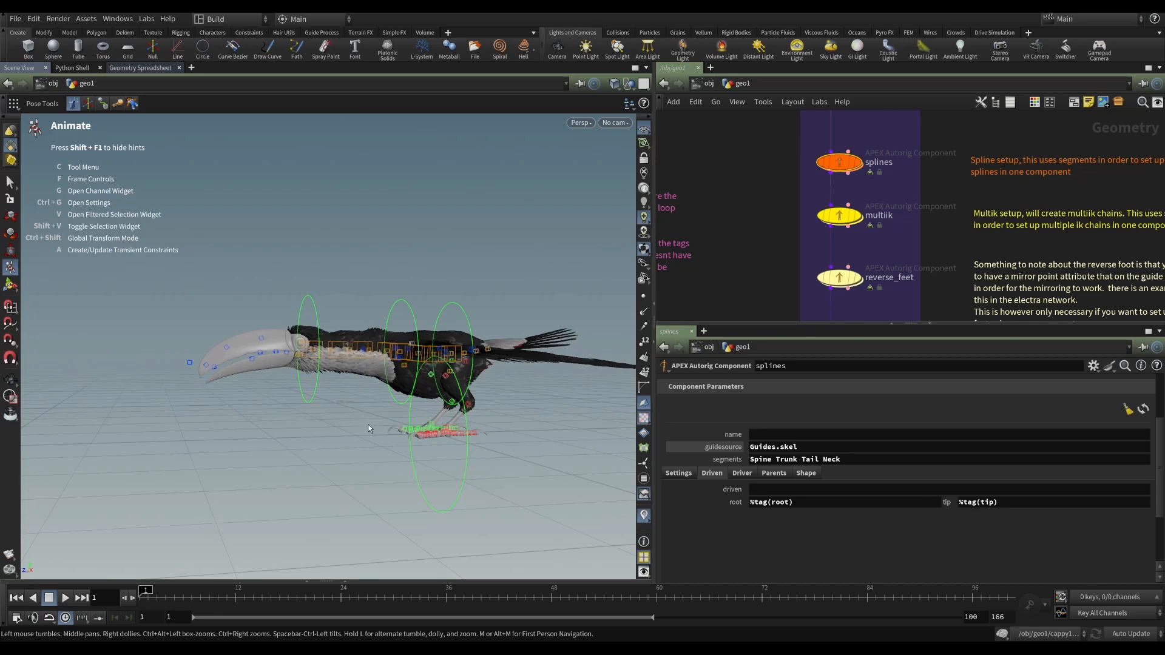
mouse_move(751, 574)
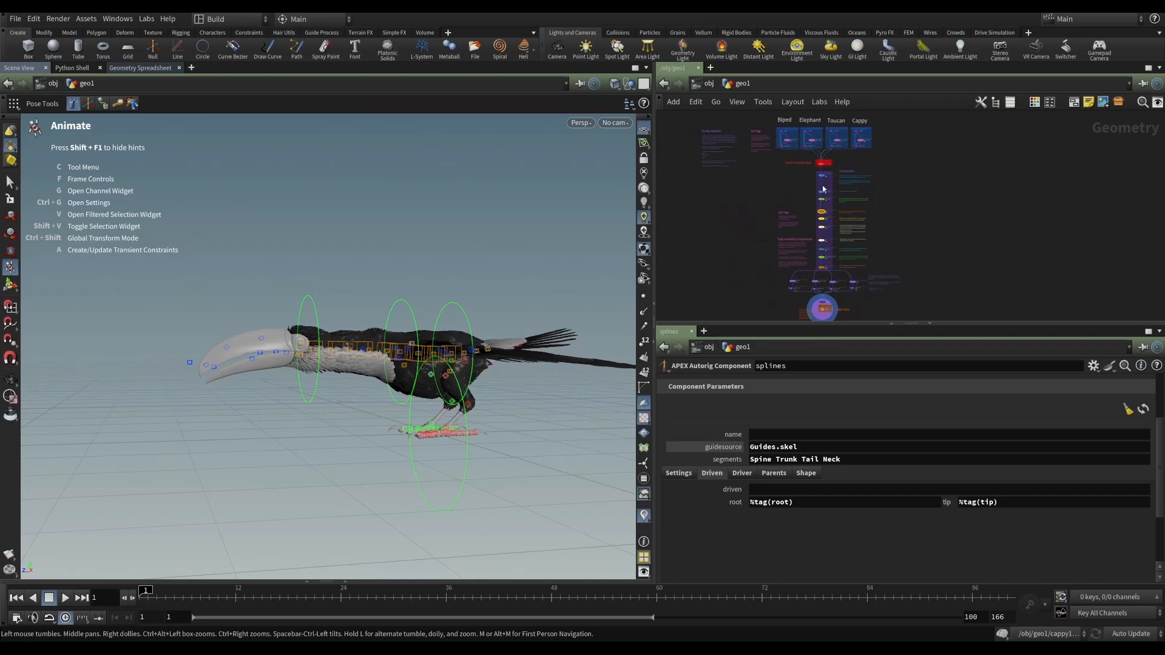
mouse_move(417, 290)
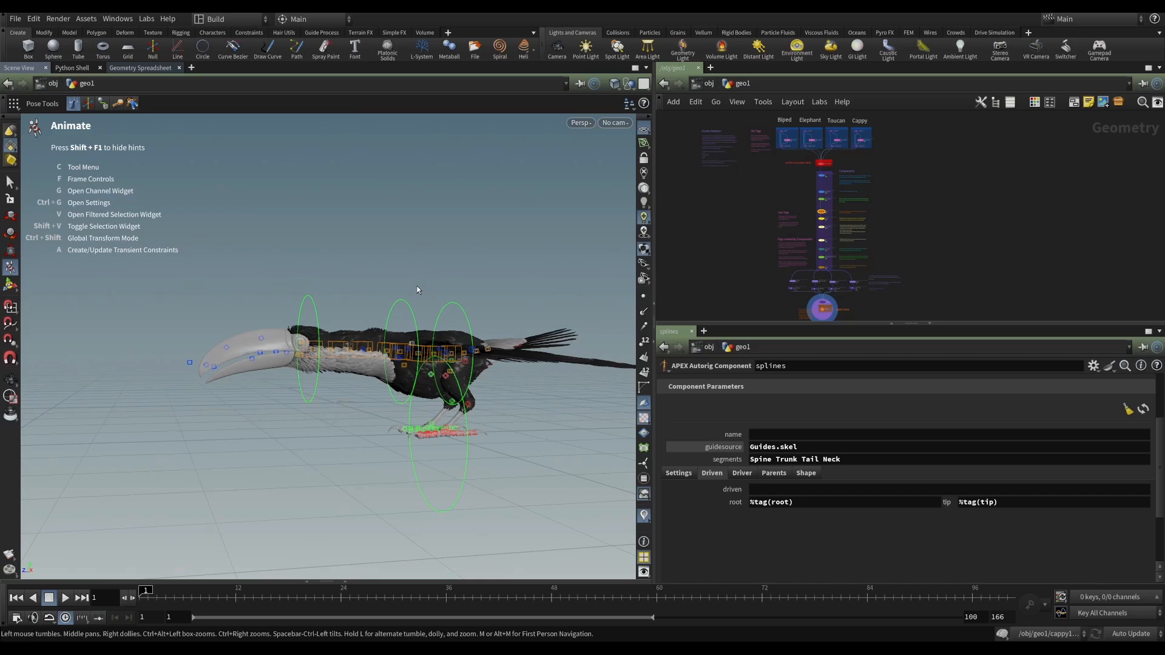
mouse_move(592, 337)
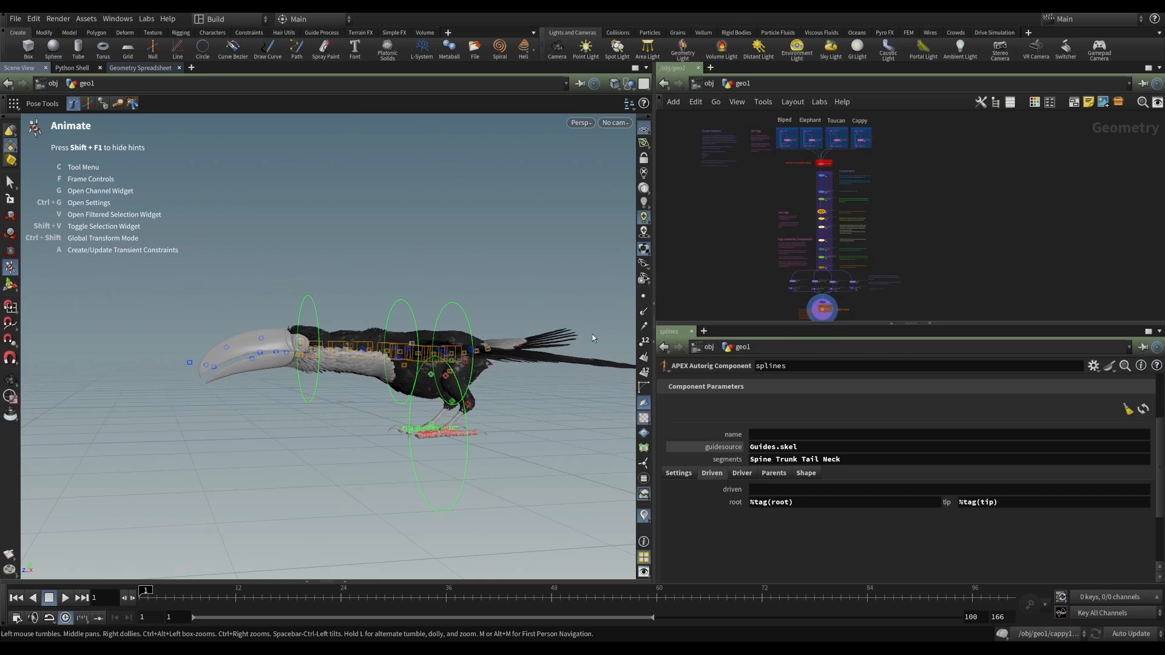
mouse_move(864, 171)
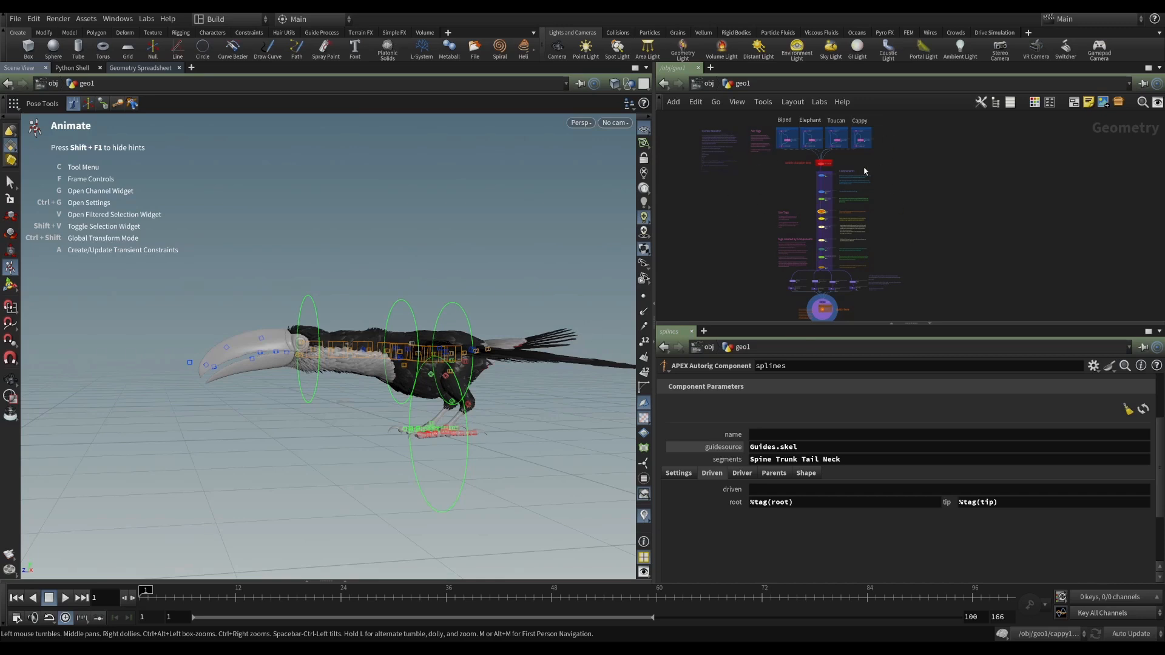